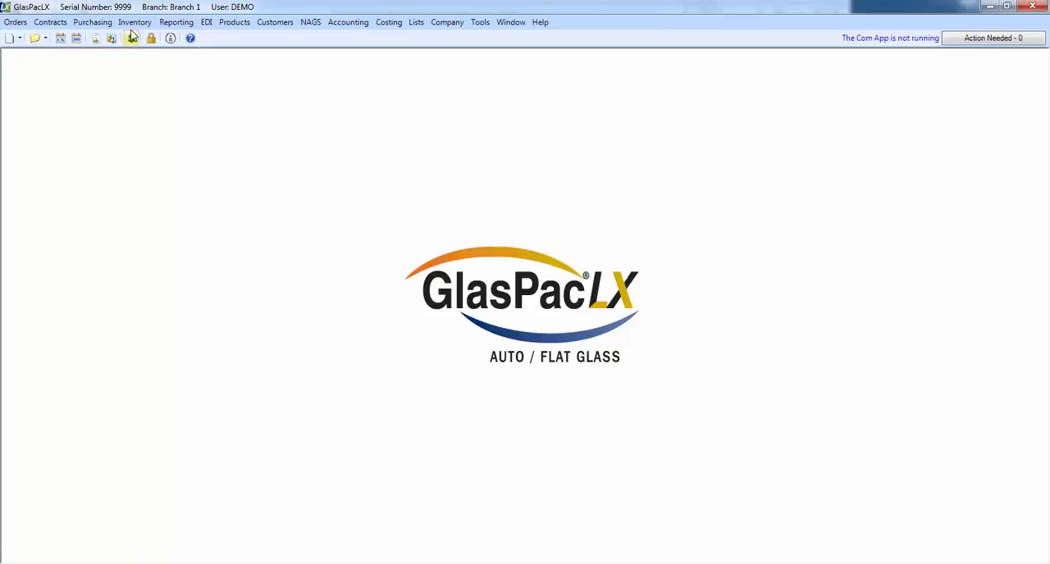
Open IC Item Maintenance from the Inventory menu to show the Inventory Finder
{"action": "left_click", "coordinate": [135, 23]}
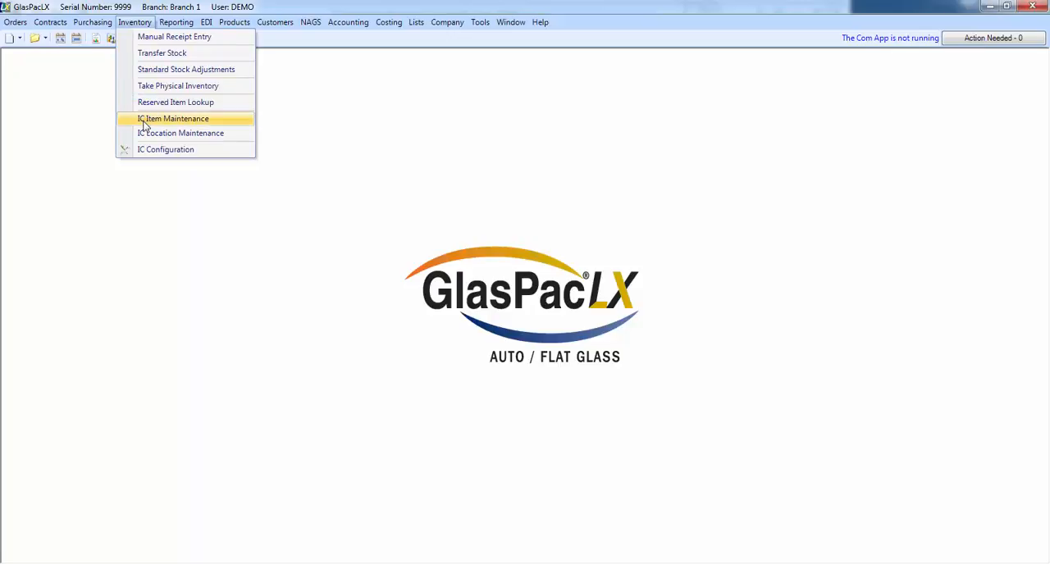
{"action": "left_click", "coordinate": [172, 118]}
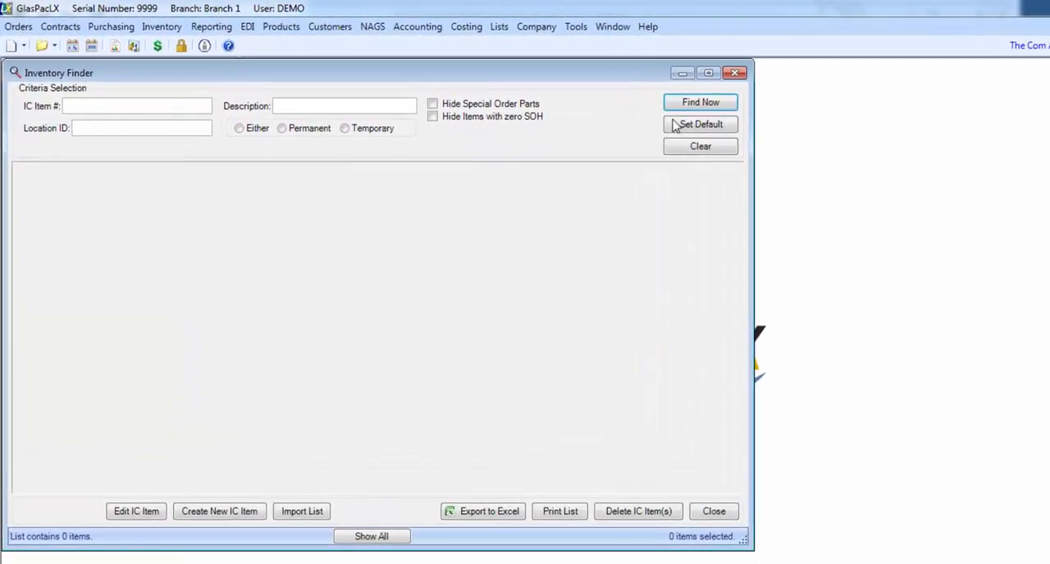
Find all 22 inventory items, select ITEM C1 in the list, then close the finder
{"action": "left_click", "coordinate": [698, 102]}
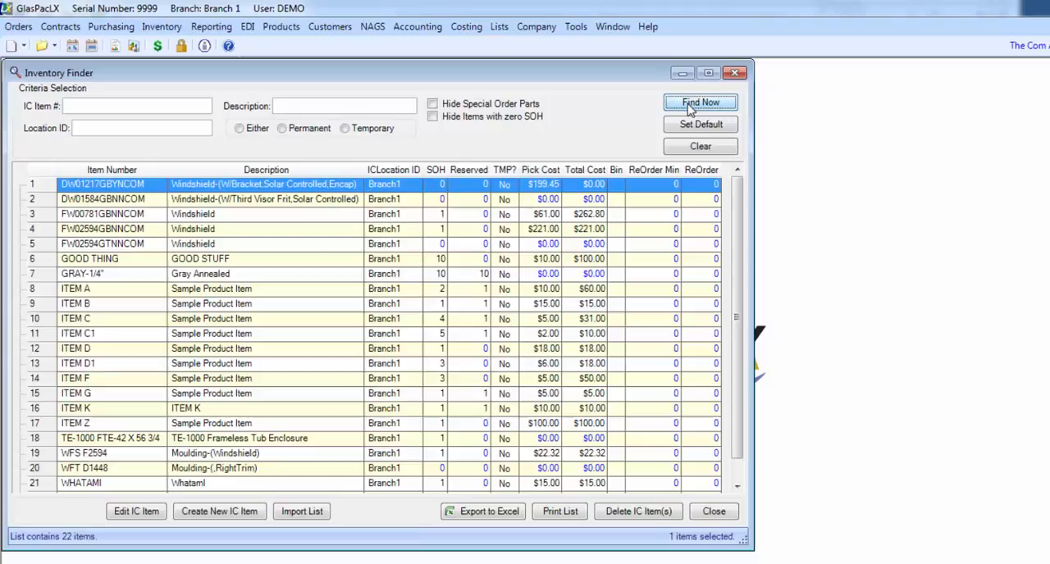
{"action": "left_click", "coordinate": [699, 102]}
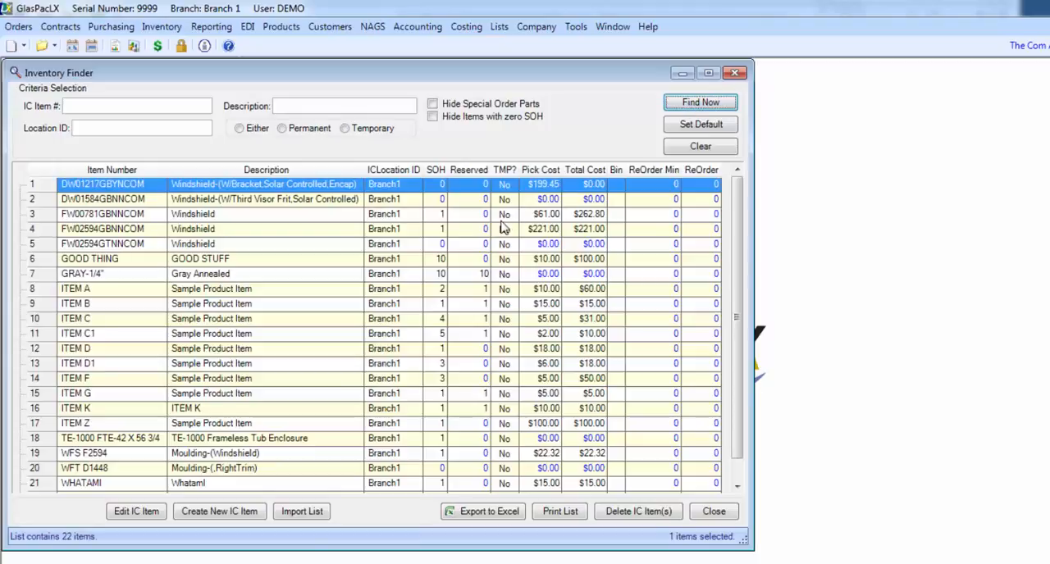
{"action": "mouse_move", "coordinate": [289, 334]}
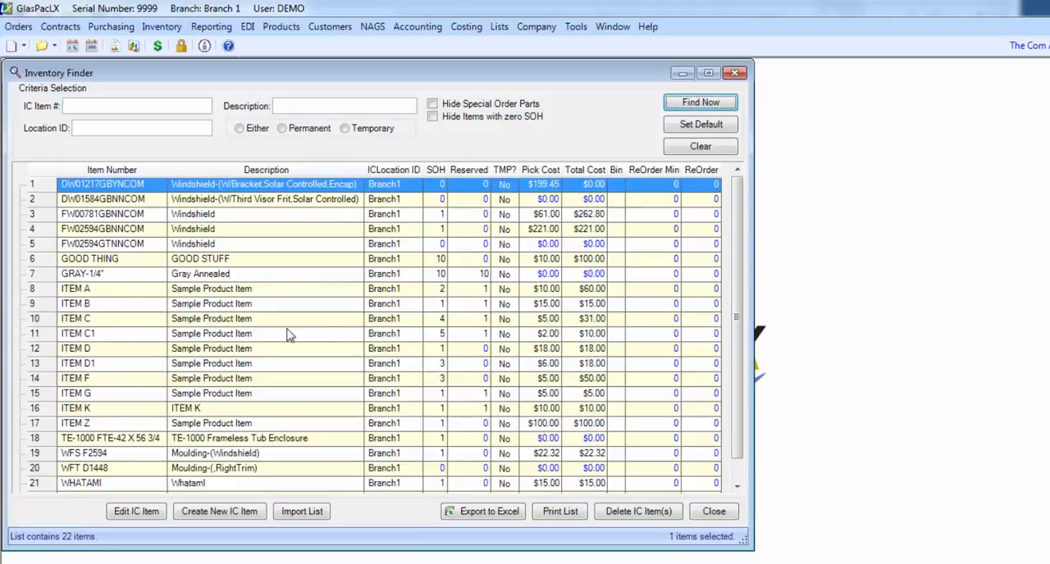
{"action": "mouse_move", "coordinate": [390, 341]}
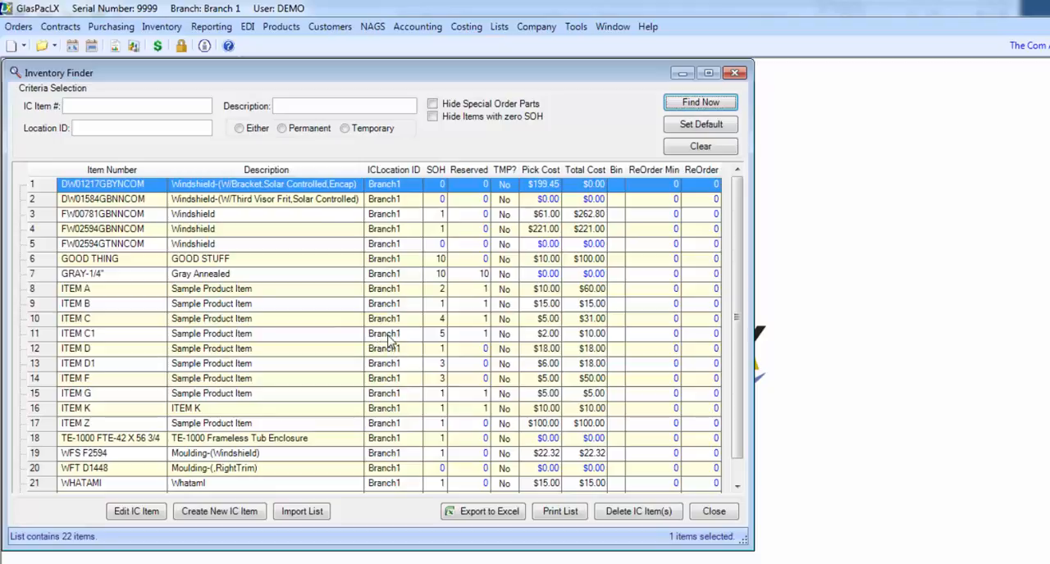
{"action": "mouse_move", "coordinate": [436, 354]}
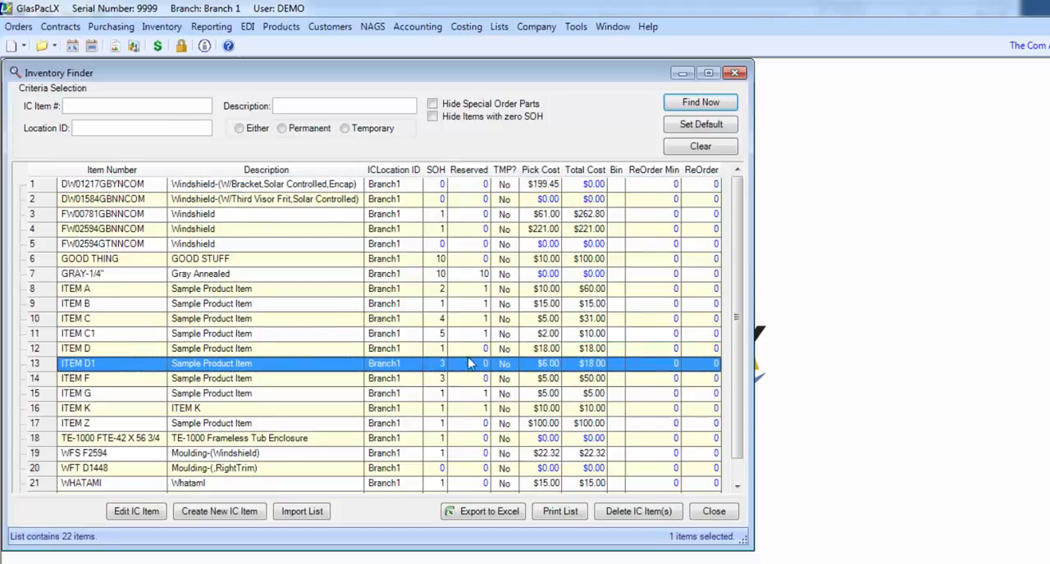
{"action": "mouse_move", "coordinate": [472, 356]}
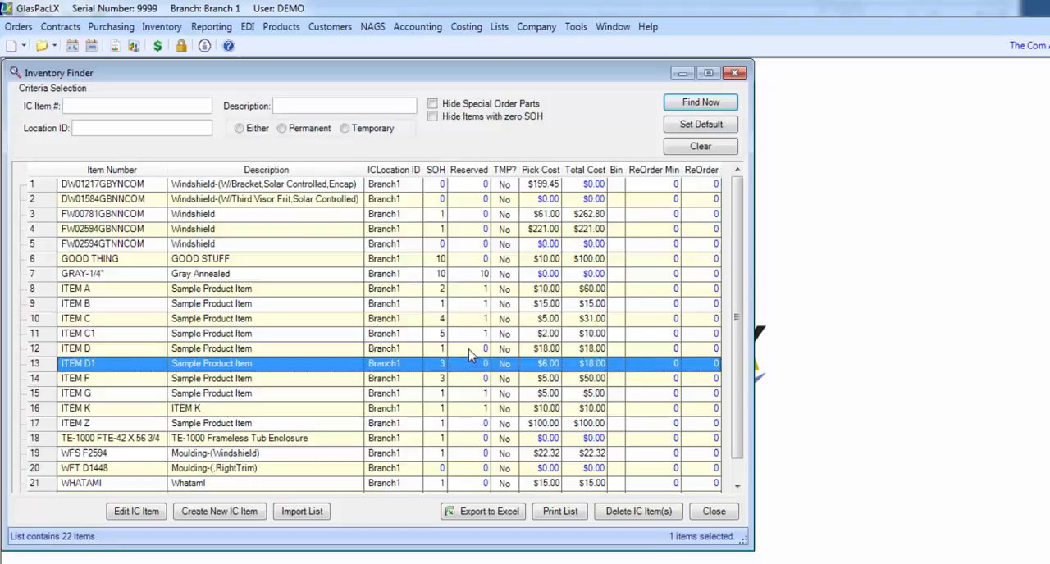
{"action": "left_click", "coordinate": [111, 333]}
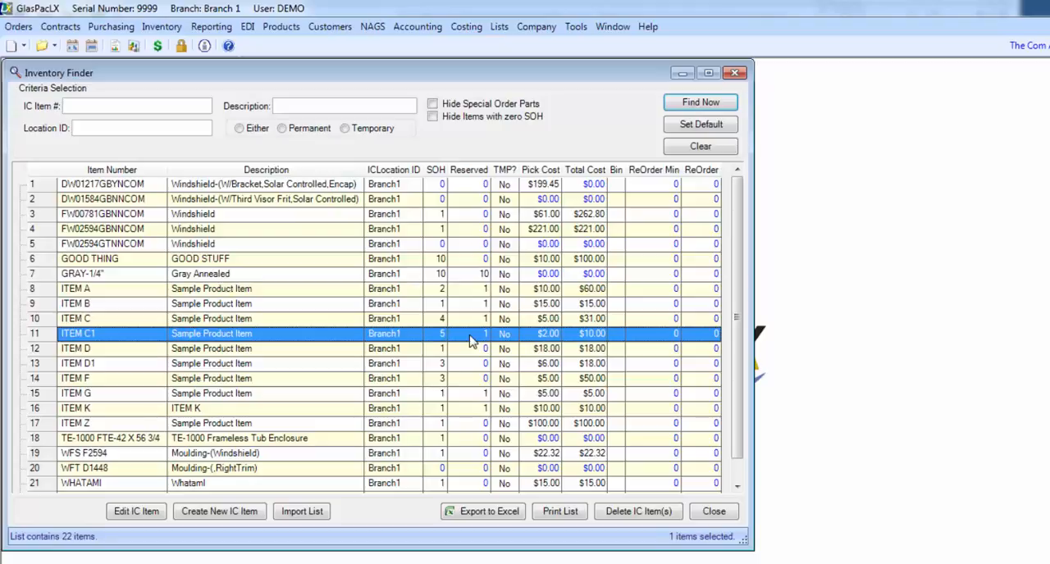
{"action": "mouse_move", "coordinate": [289, 229]}
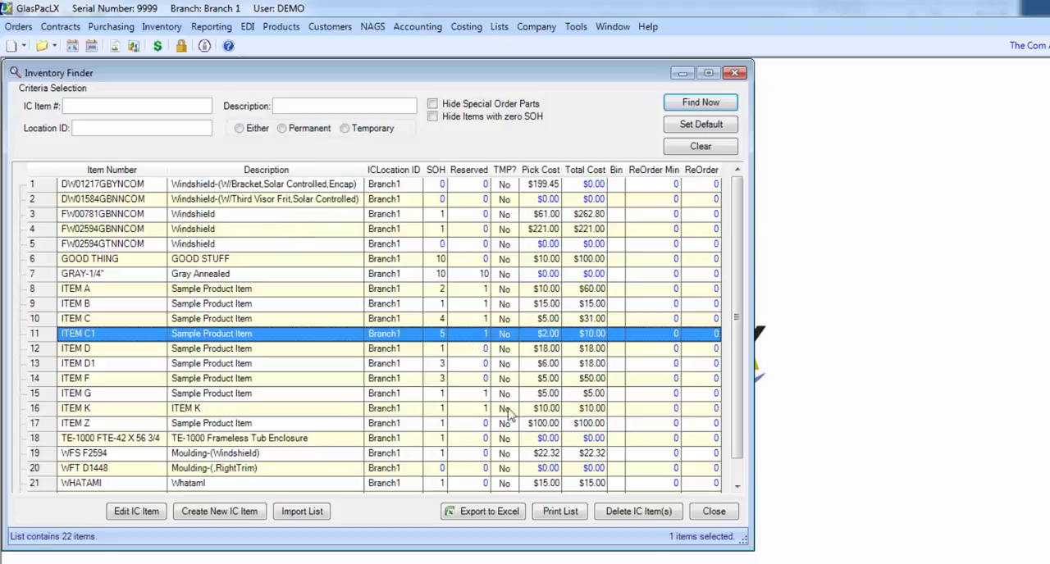
{"action": "left_click", "coordinate": [711, 512]}
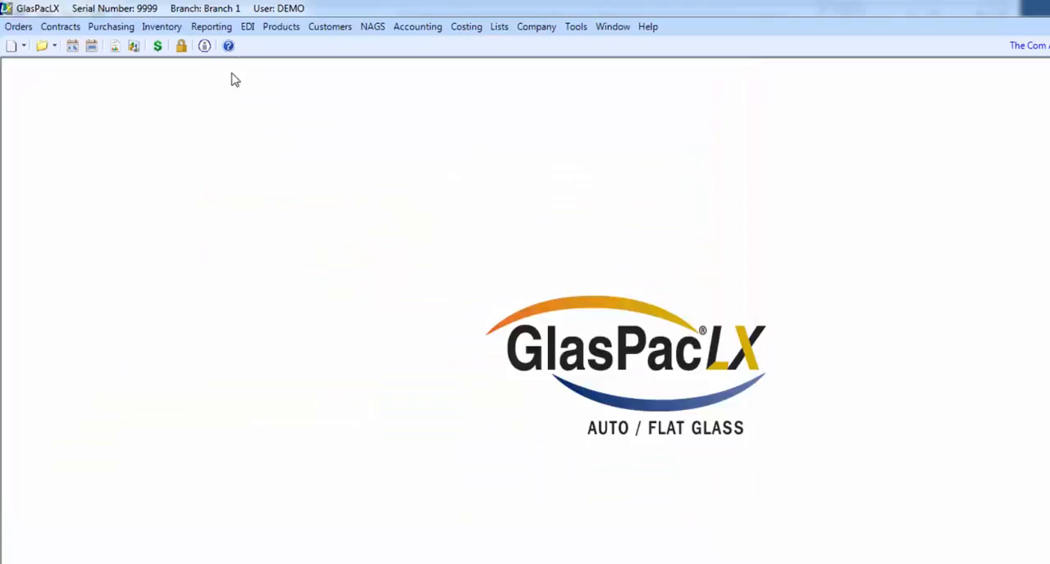
Bring up Reserved Item Lookup and choose ITEM B to show its reservations
{"action": "left_click", "coordinate": [161, 26]}
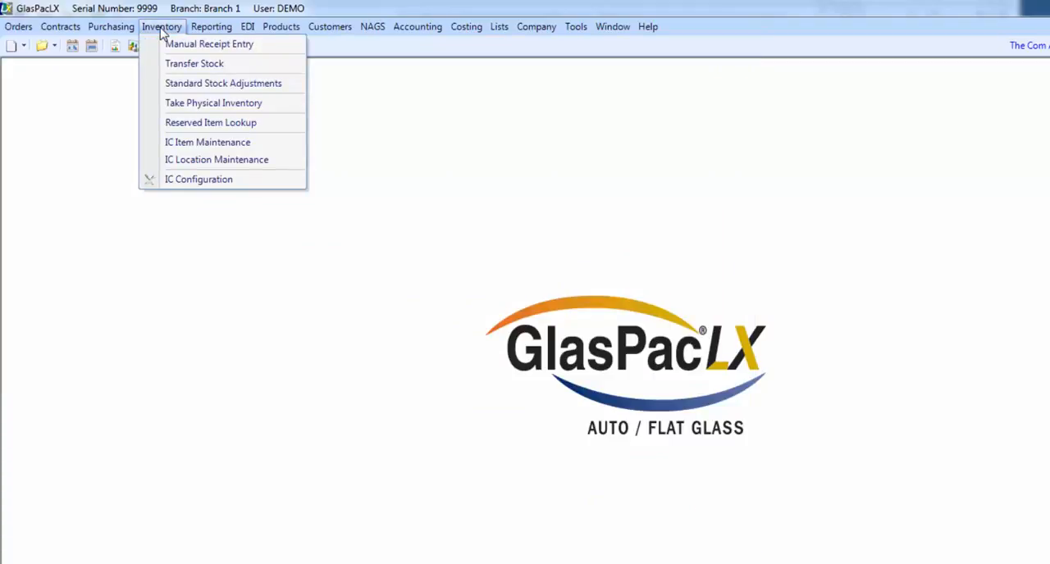
{"action": "mouse_move", "coordinate": [213, 101]}
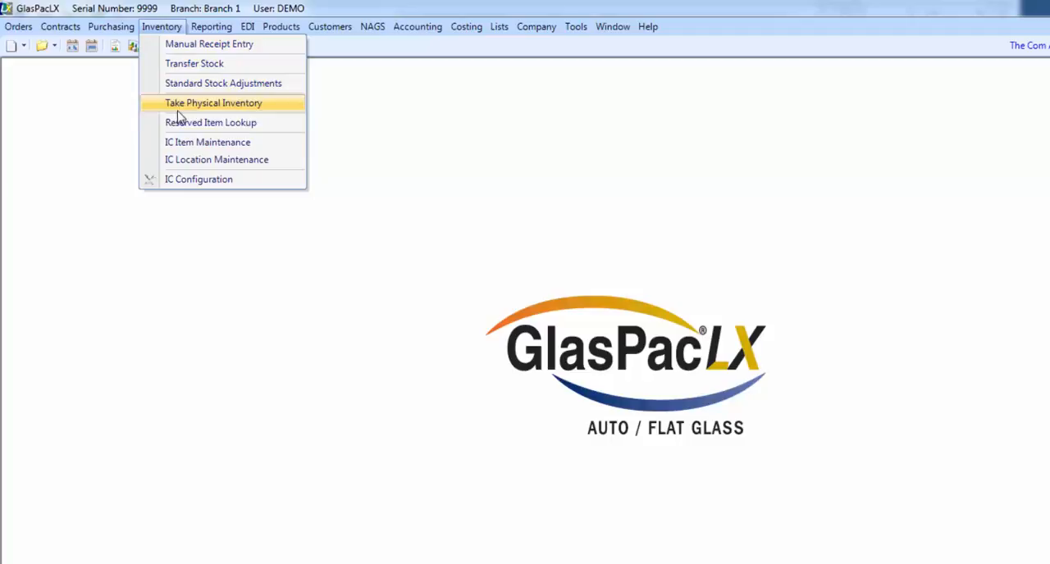
{"action": "left_click", "coordinate": [210, 121]}
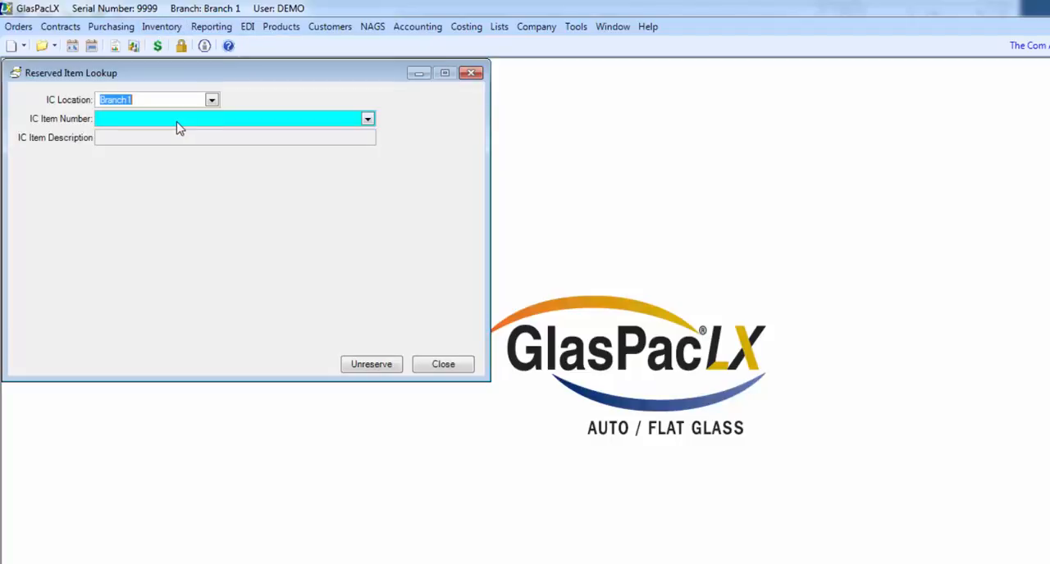
{"action": "mouse_move", "coordinate": [368, 121]}
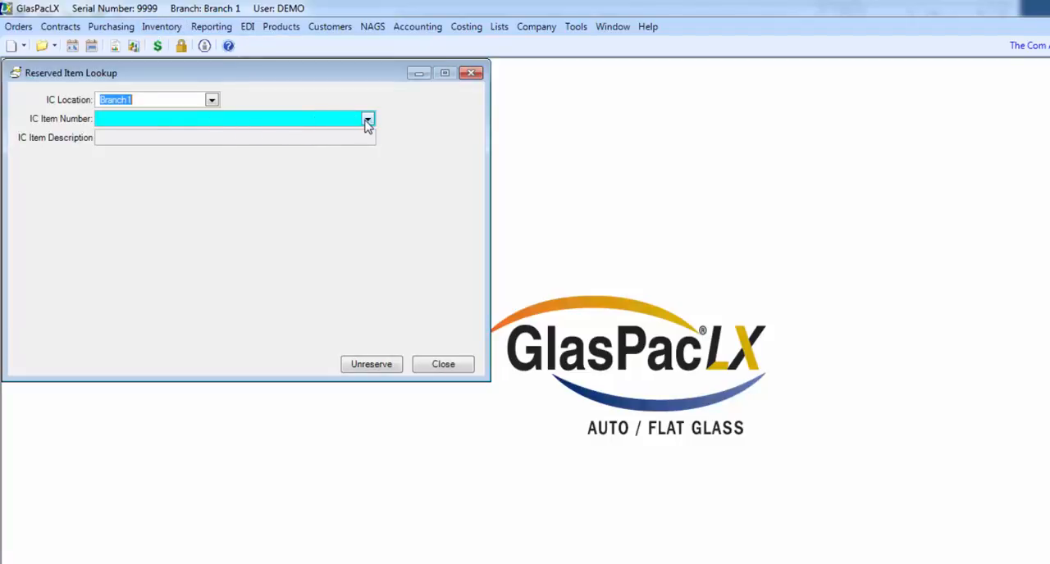
{"action": "left_click", "coordinate": [367, 118]}
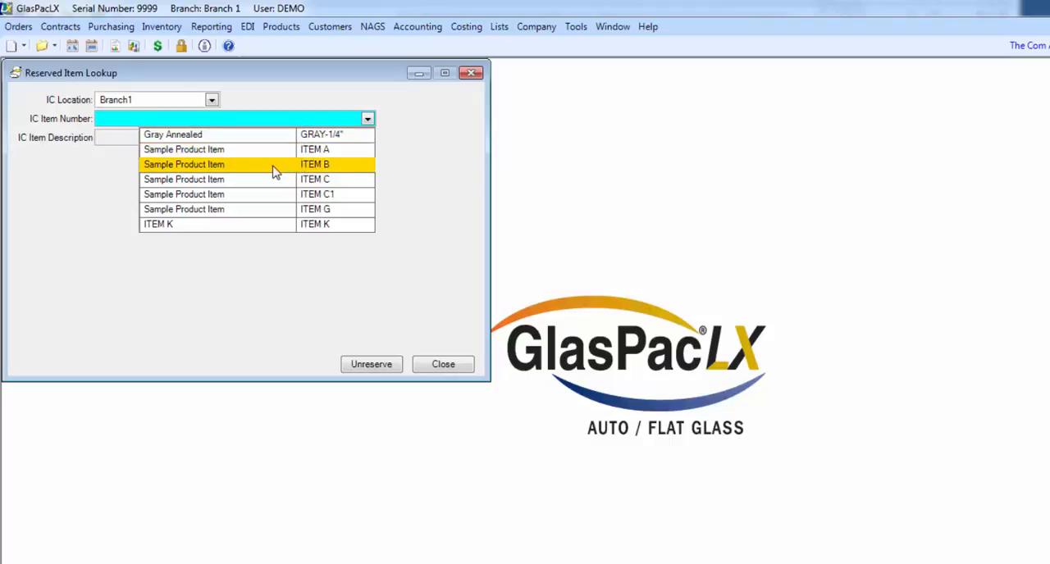
{"action": "left_click", "coordinate": [246, 164]}
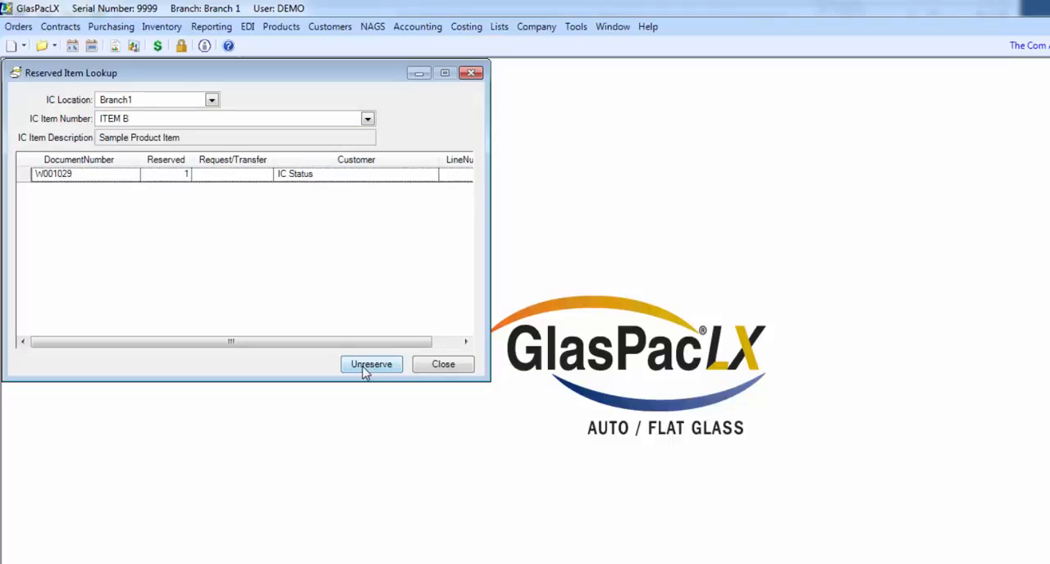
Unreserve ITEM B from work order W001029 and confirm the warning
{"action": "left_click", "coordinate": [370, 364]}
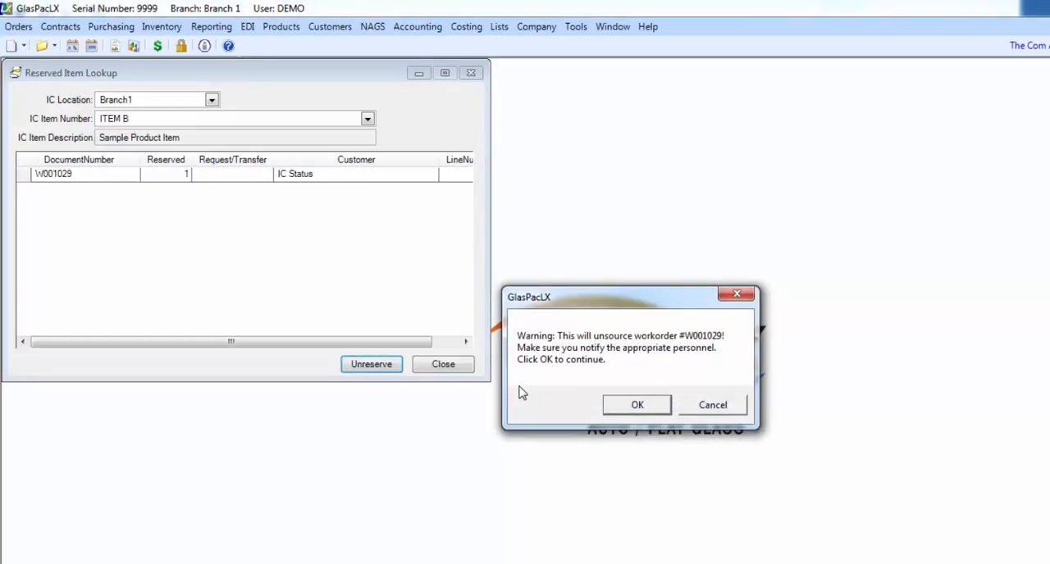
{"action": "left_click", "coordinate": [636, 405]}
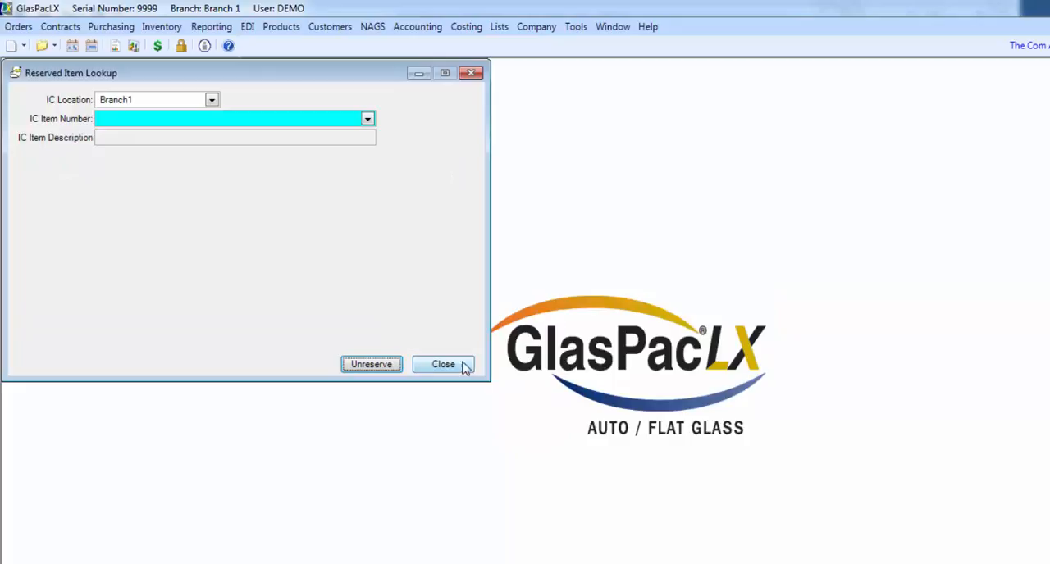
Close the reserved lookup and reopen the Inventory Finder listing all 22 items
{"action": "left_click", "coordinate": [443, 364]}
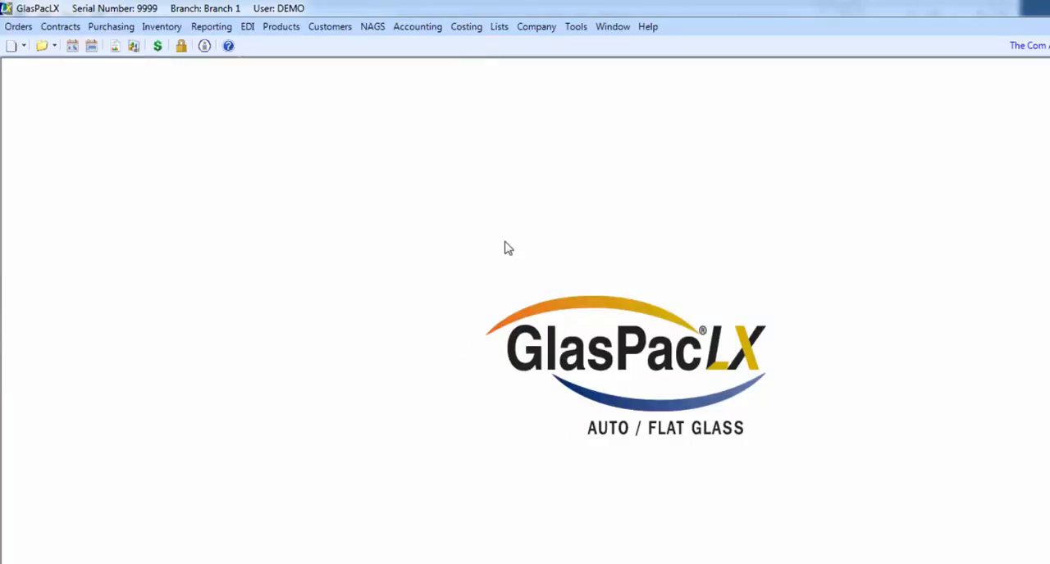
{"action": "mouse_move", "coordinate": [160, 26]}
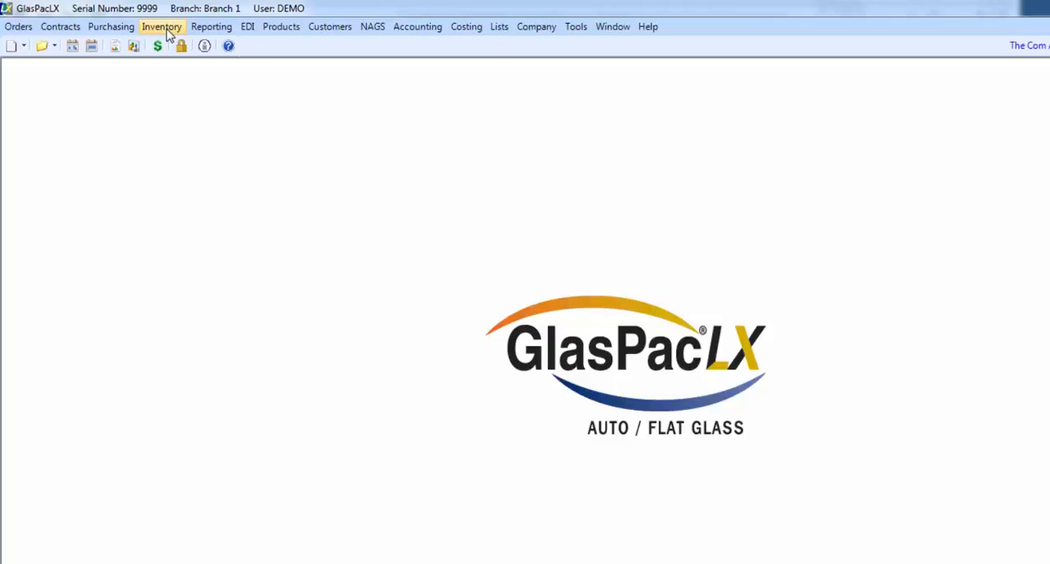
{"action": "left_click", "coordinate": [160, 26]}
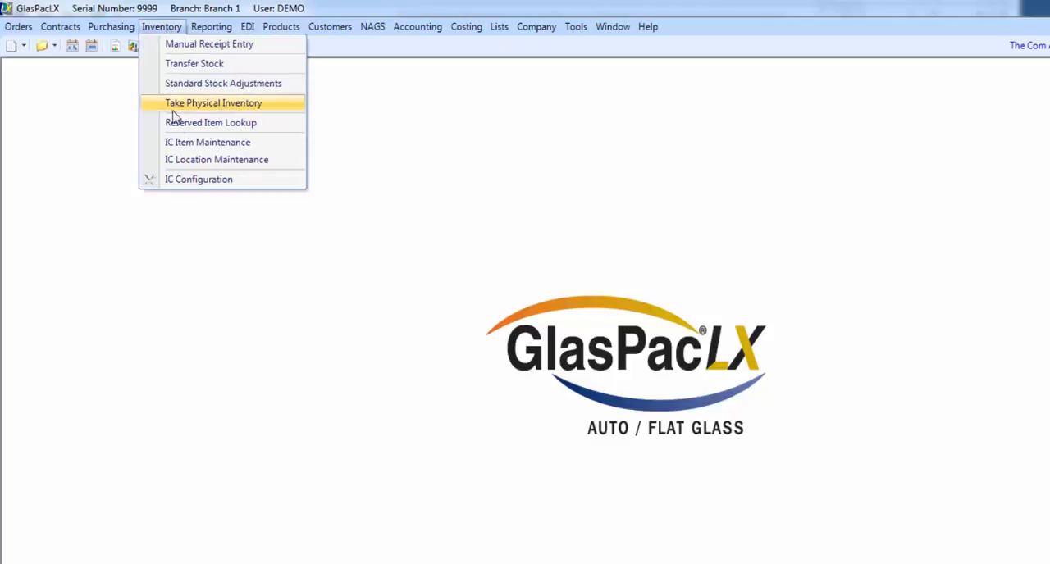
{"action": "left_click", "coordinate": [207, 141]}
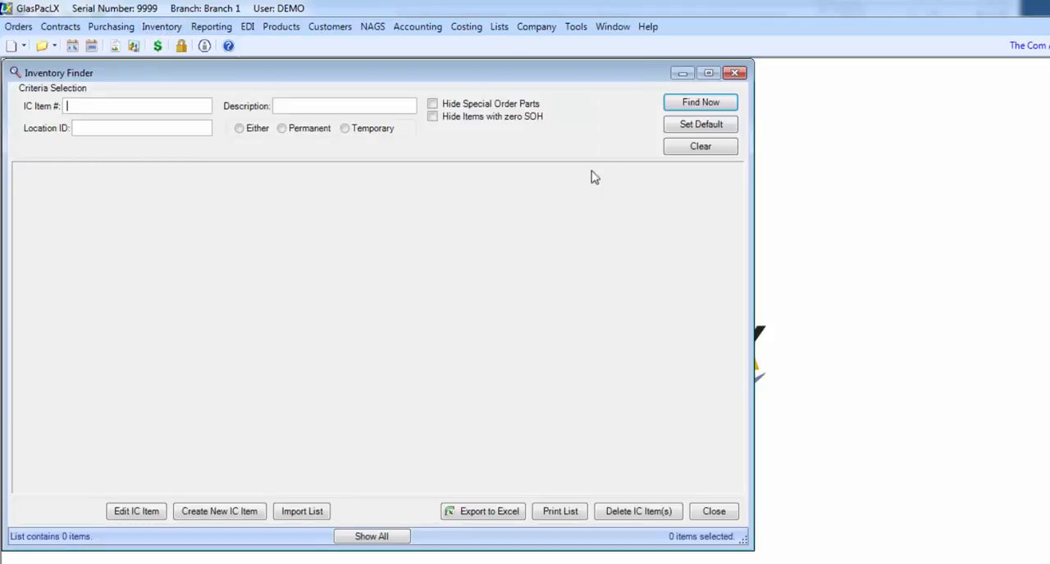
{"action": "left_click", "coordinate": [699, 102]}
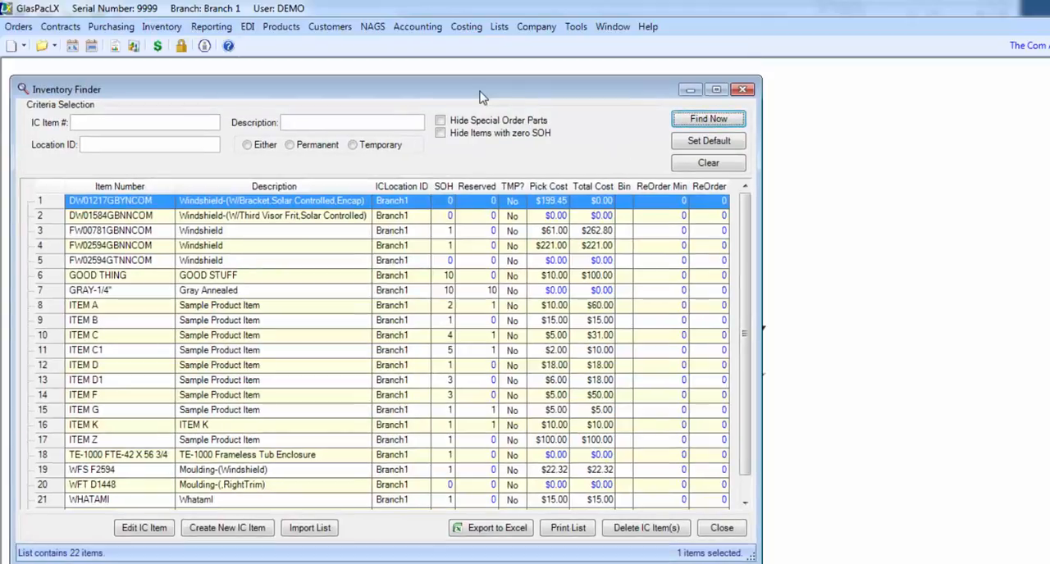
{"action": "mouse_move", "coordinate": [482, 124]}
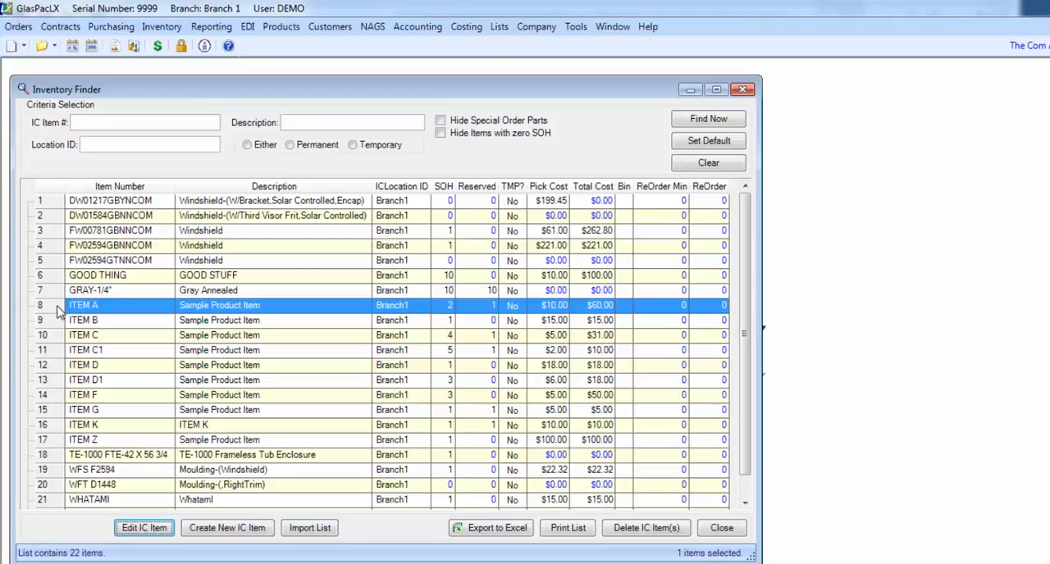
Edit ITEM A, reviewing its record showing 2 on hand with 1 reserved
{"action": "left_click", "coordinate": [144, 529]}
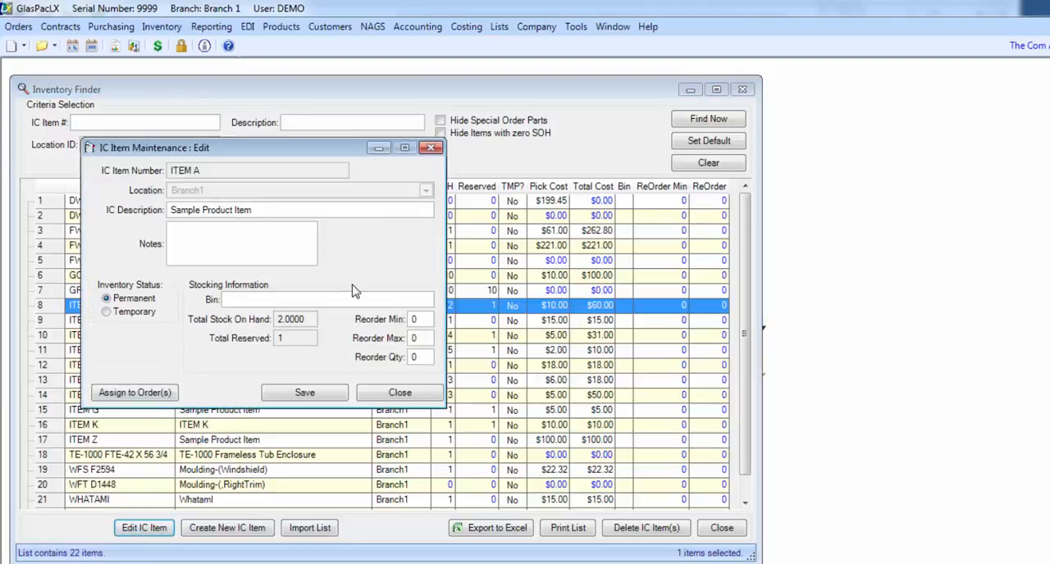
{"action": "mouse_move", "coordinate": [368, 261]}
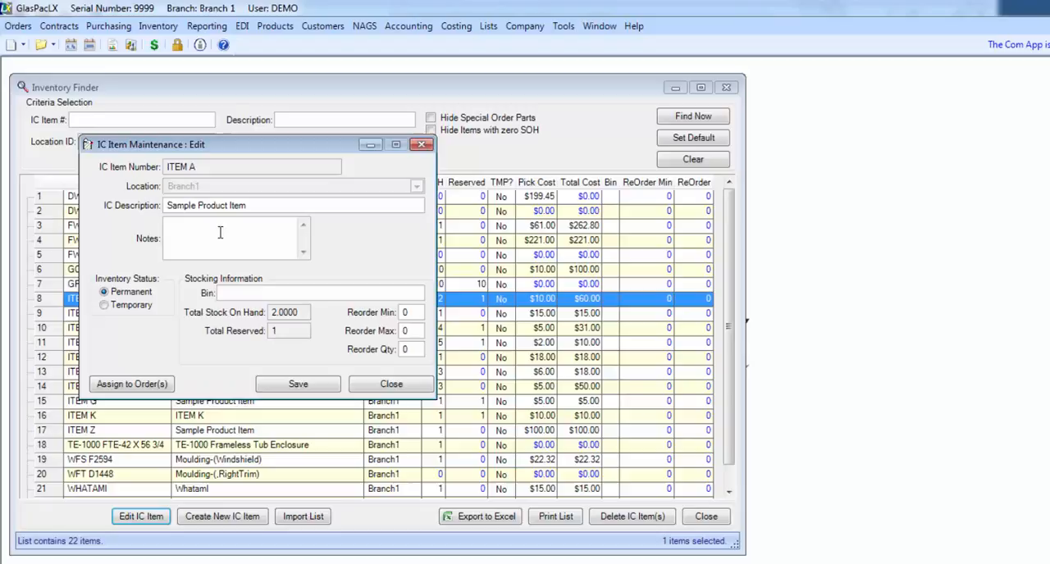
{"action": "mouse_move", "coordinate": [414, 311]}
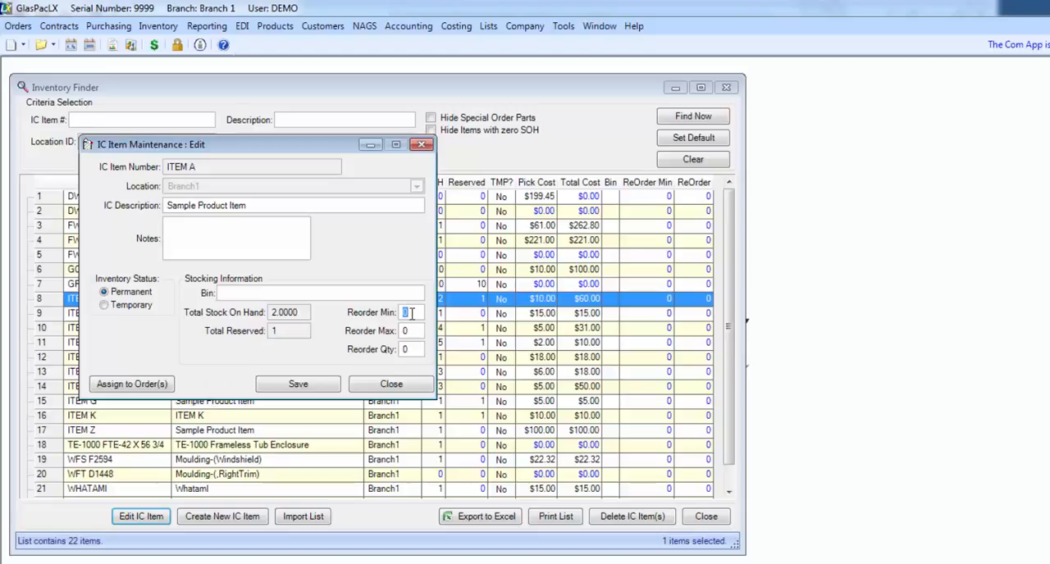
{"action": "left_click", "coordinate": [406, 331]}
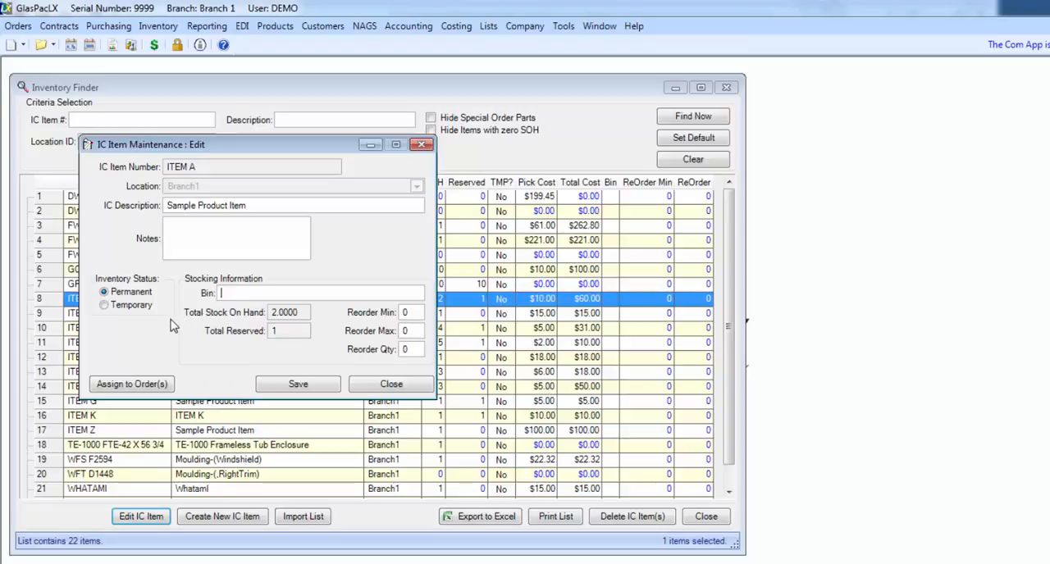
{"action": "mouse_move", "coordinate": [146, 334]}
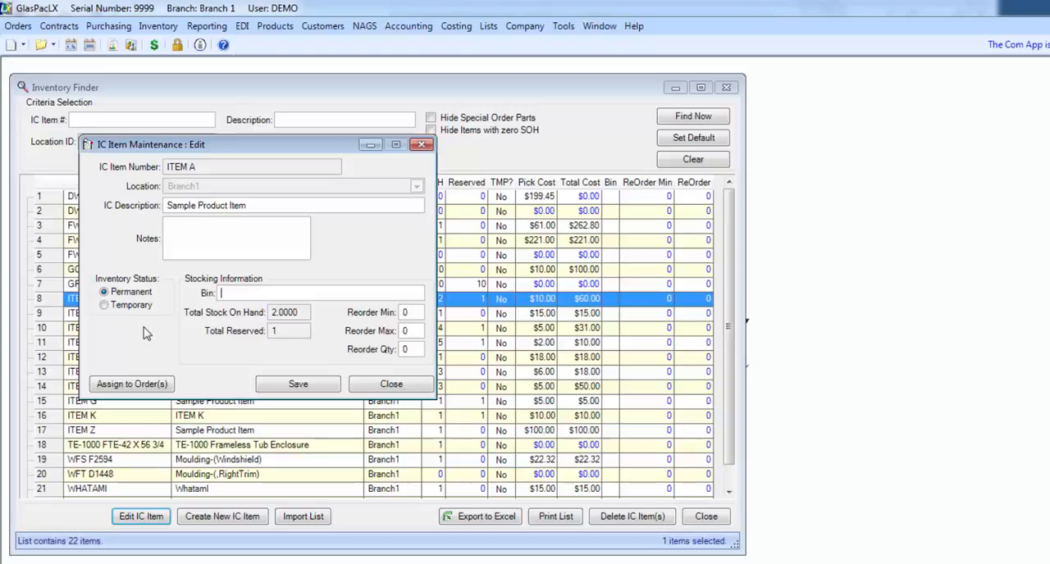
{"action": "mouse_move", "coordinate": [131, 329]}
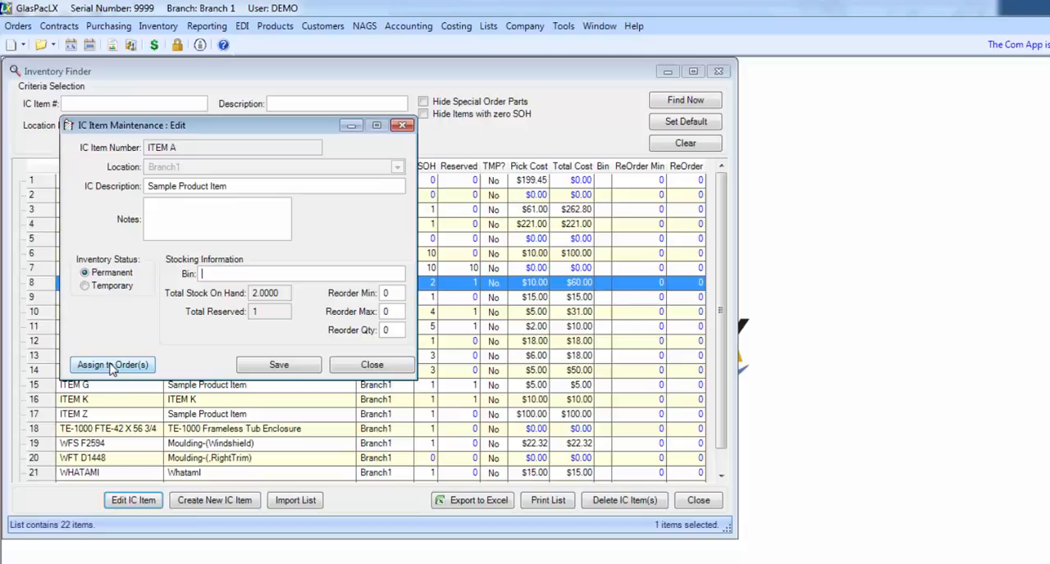
Show Assign to Order(s) listing work order W001039 for ITEM A, then close the dialogs
{"action": "left_click", "coordinate": [112, 364]}
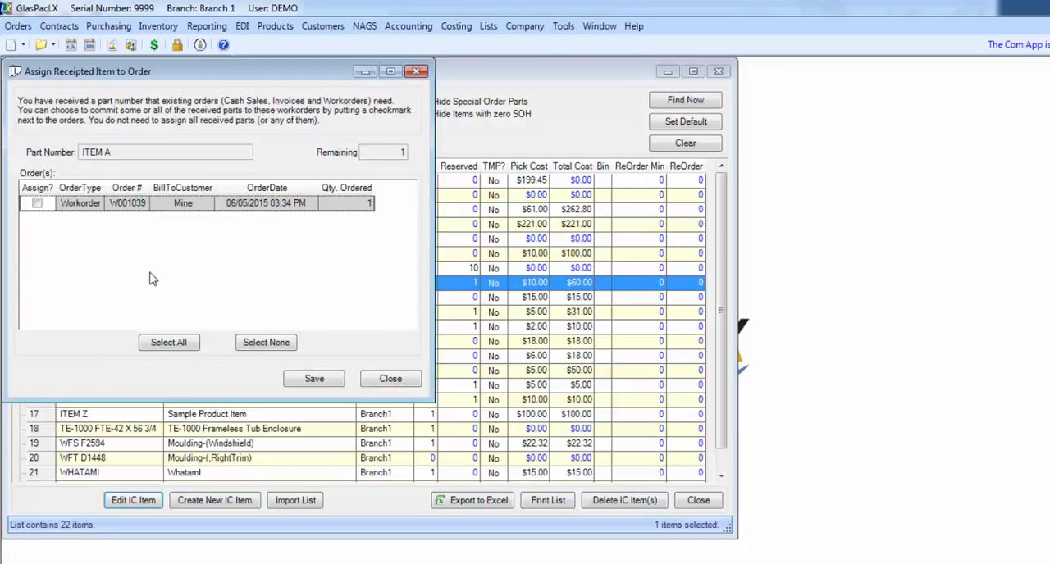
{"action": "mouse_move", "coordinate": [145, 265]}
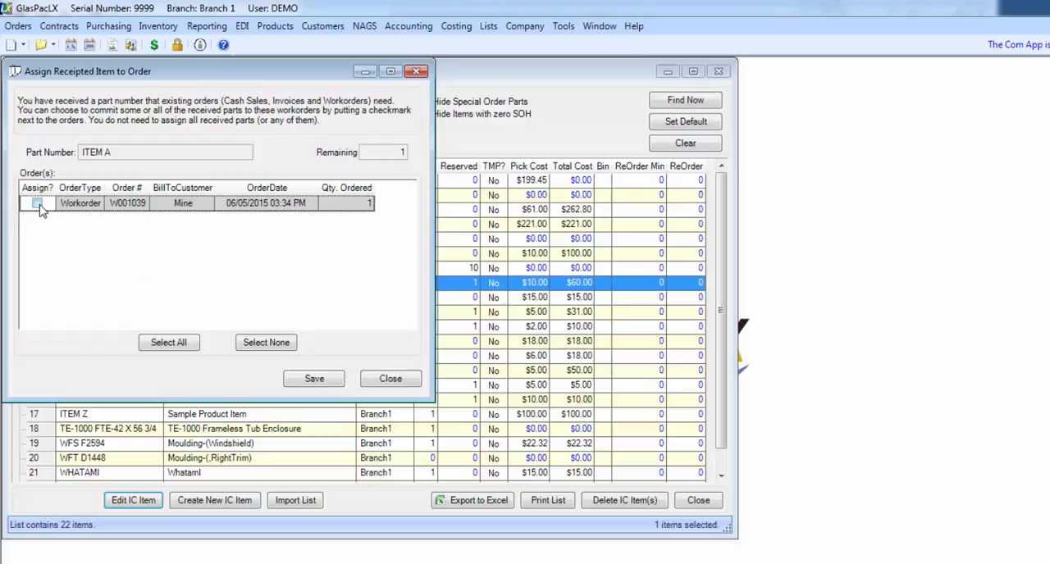
{"action": "left_click", "coordinate": [390, 377]}
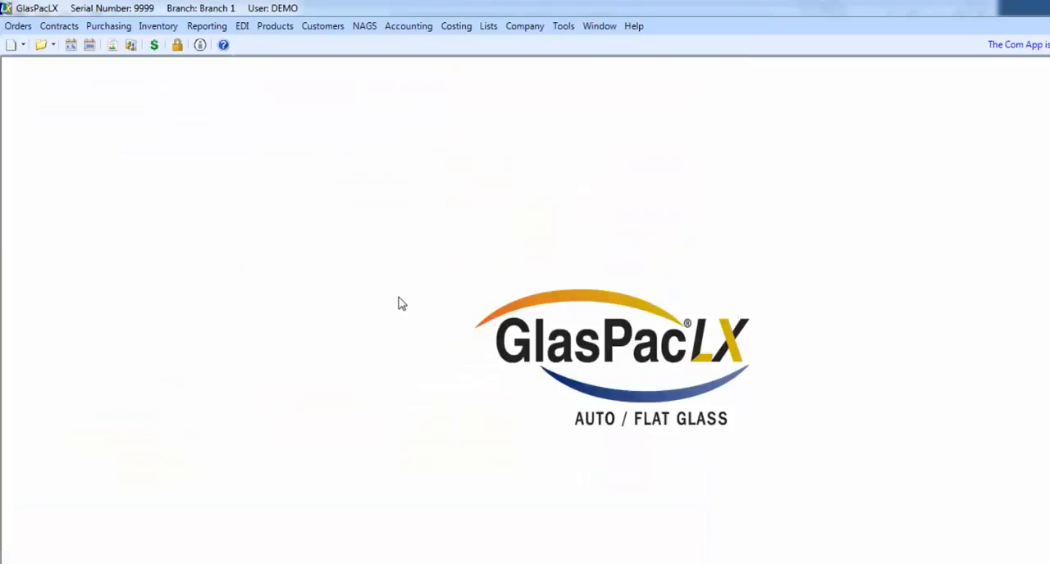
In Manual Receipt Entry, enter ITEM A from vendor Glass Guys with quantity 2 at $5.00
{"action": "left_click", "coordinate": [158, 25]}
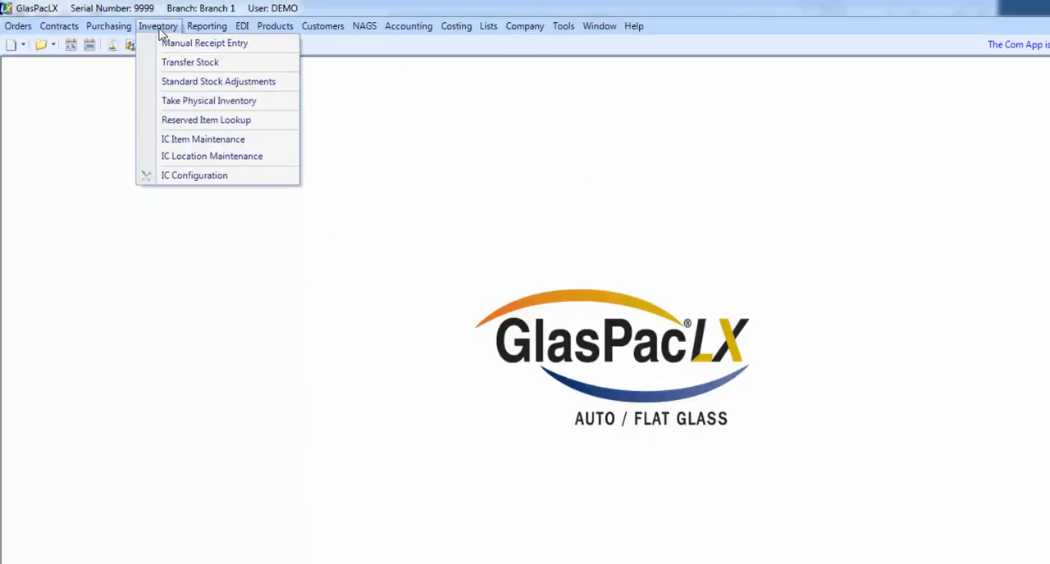
{"action": "left_click", "coordinate": [205, 43]}
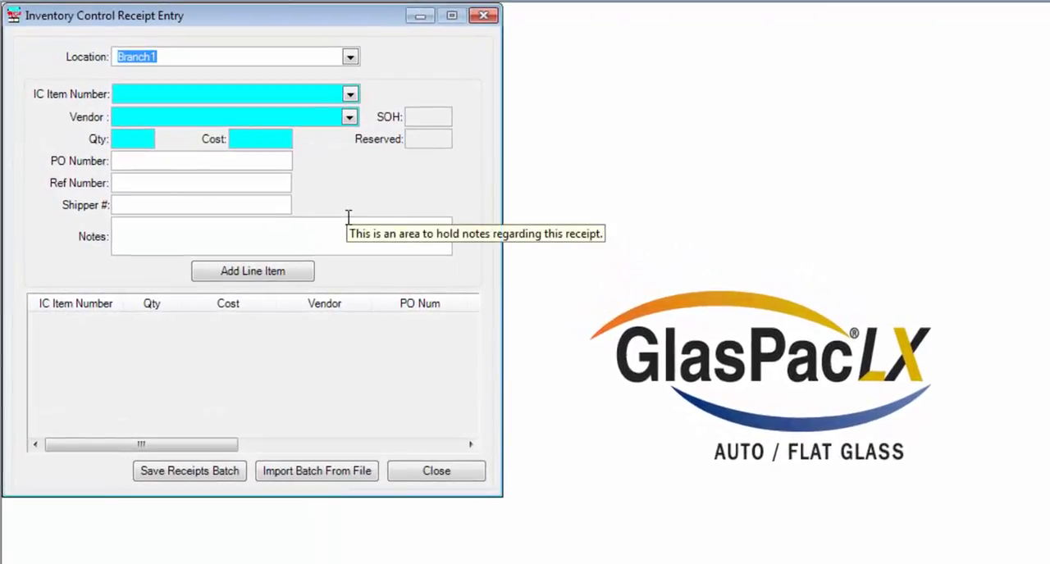
{"action": "mouse_move", "coordinate": [367, 203]}
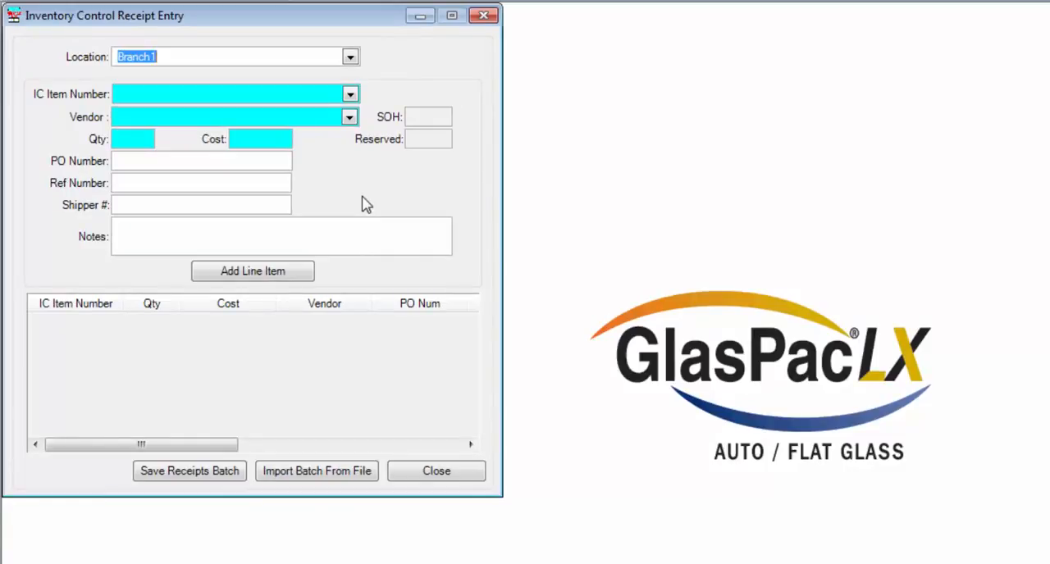
{"action": "mouse_move", "coordinate": [364, 158]}
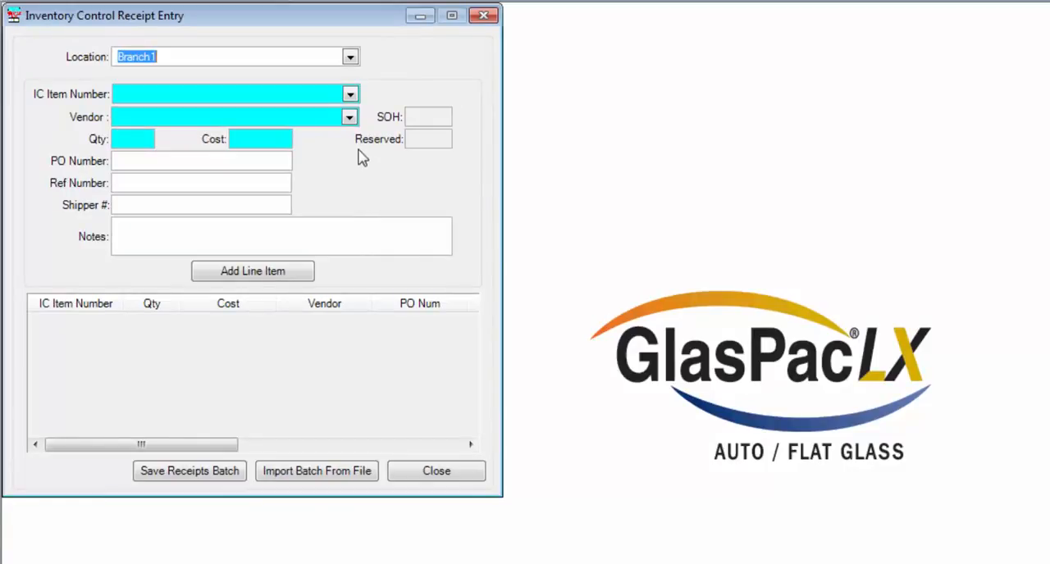
{"action": "left_click", "coordinate": [350, 94]}
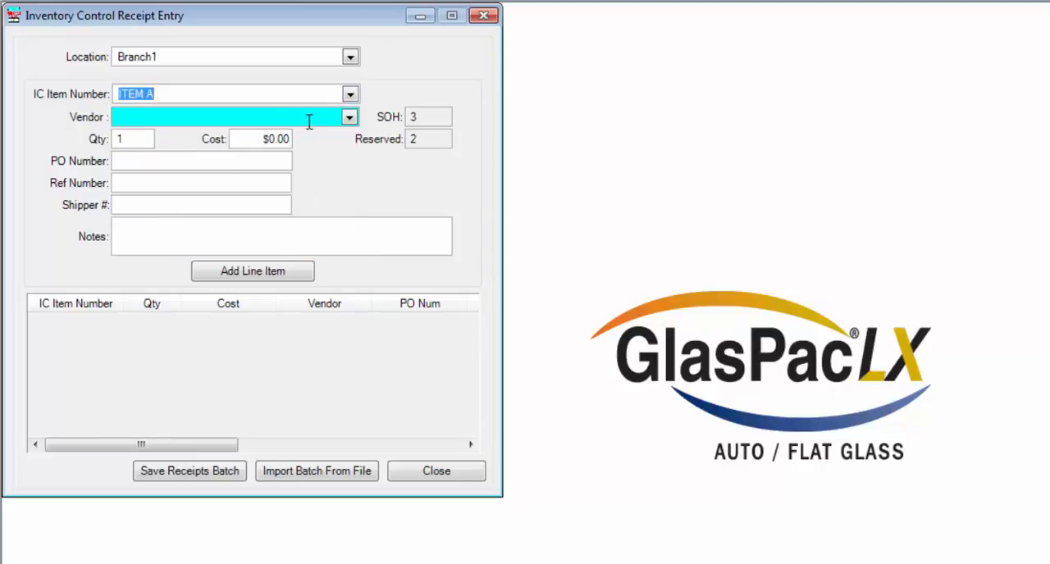
{"action": "left_click", "coordinate": [347, 117]}
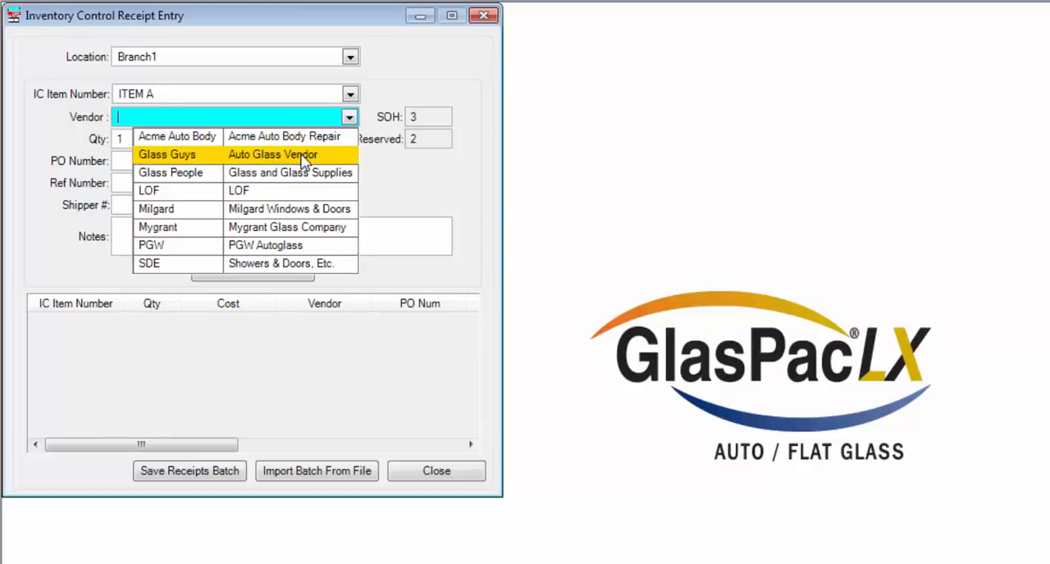
{"action": "left_click", "coordinate": [168, 154]}
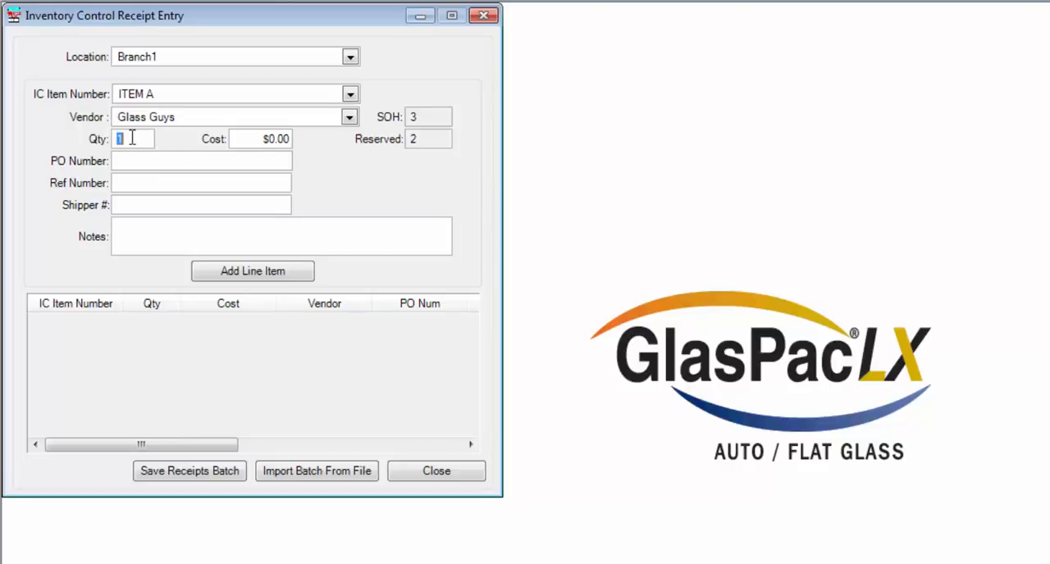
{"action": "type", "text": "2"}
{"action": "left_click", "coordinate": [261, 139]}
{"action": "type", "text": "5"}
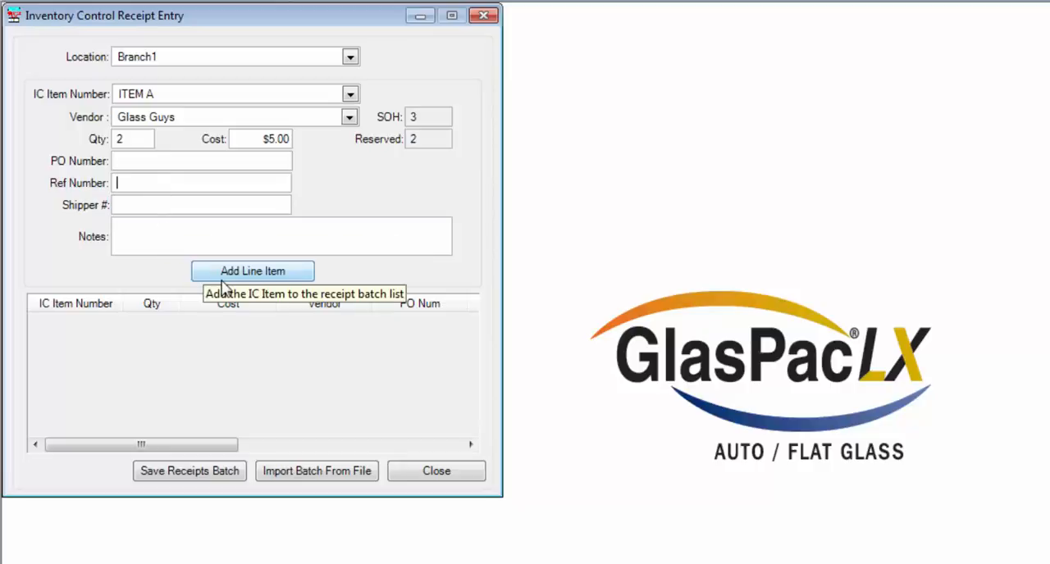
Add ITEM A as a line item and save the receipt batch
{"action": "left_click", "coordinate": [252, 271]}
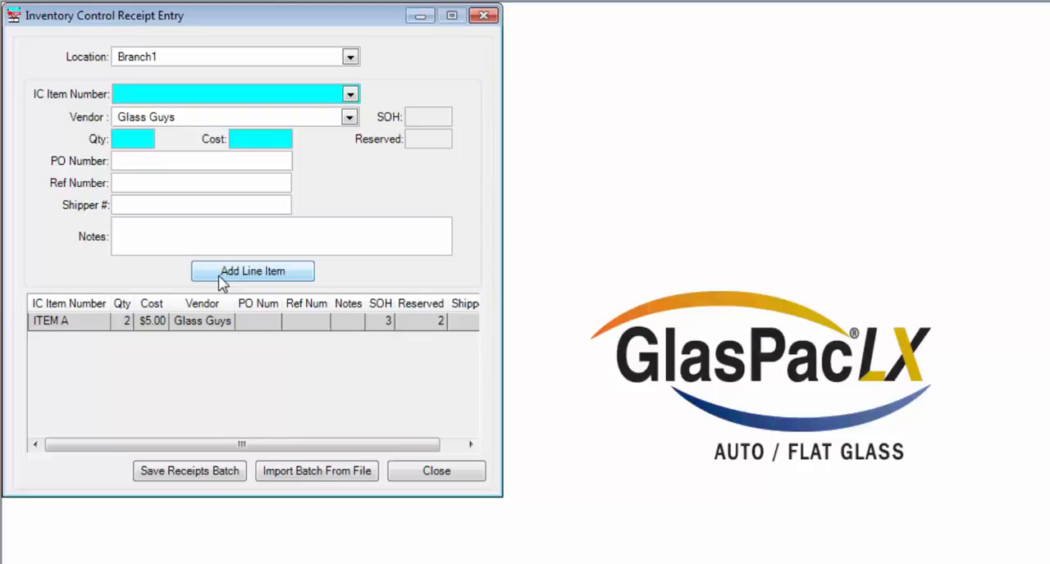
{"action": "mouse_move", "coordinate": [172, 450]}
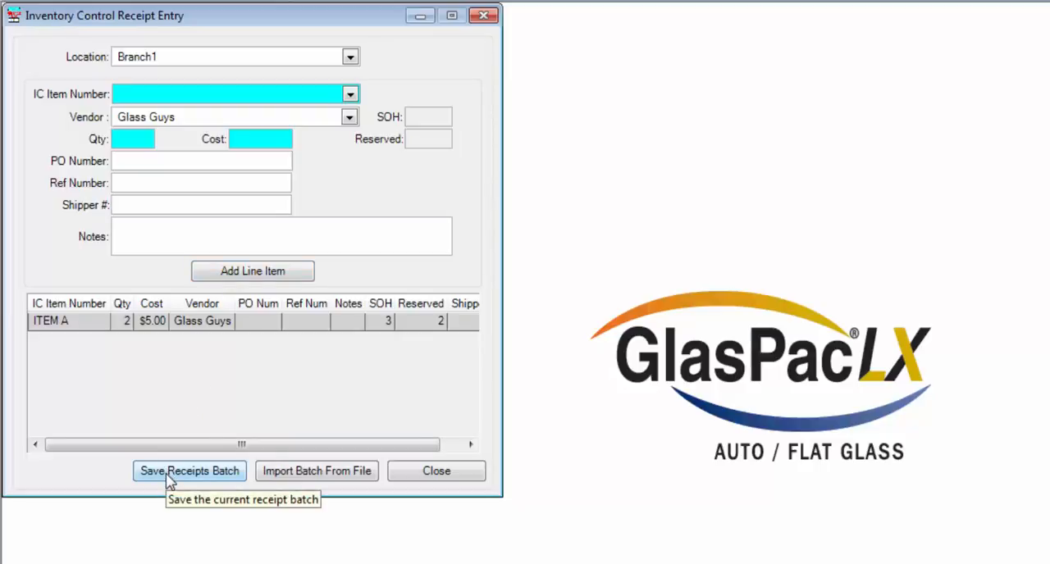
{"action": "left_click", "coordinate": [188, 471]}
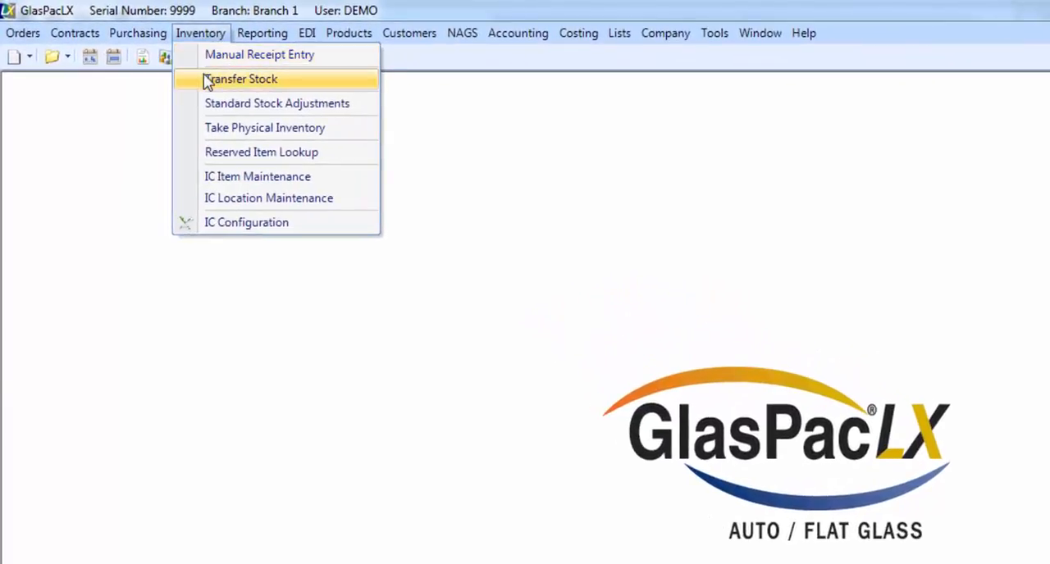
Transfer 1 ITEM A from Branch1 to Branch2-1 at $5.00 and post it
{"action": "left_click", "coordinate": [241, 78]}
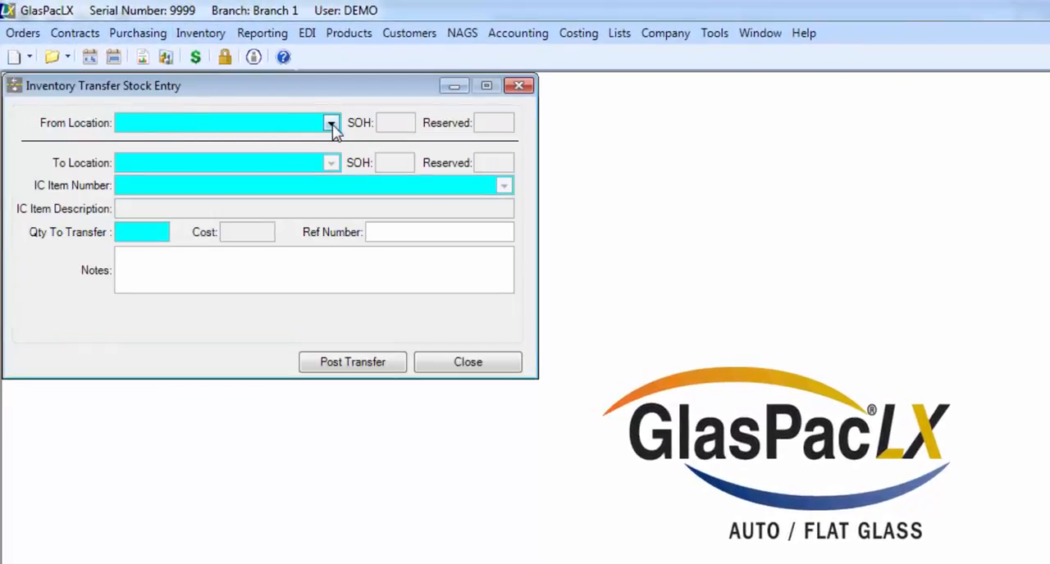
{"action": "left_click", "coordinate": [332, 162]}
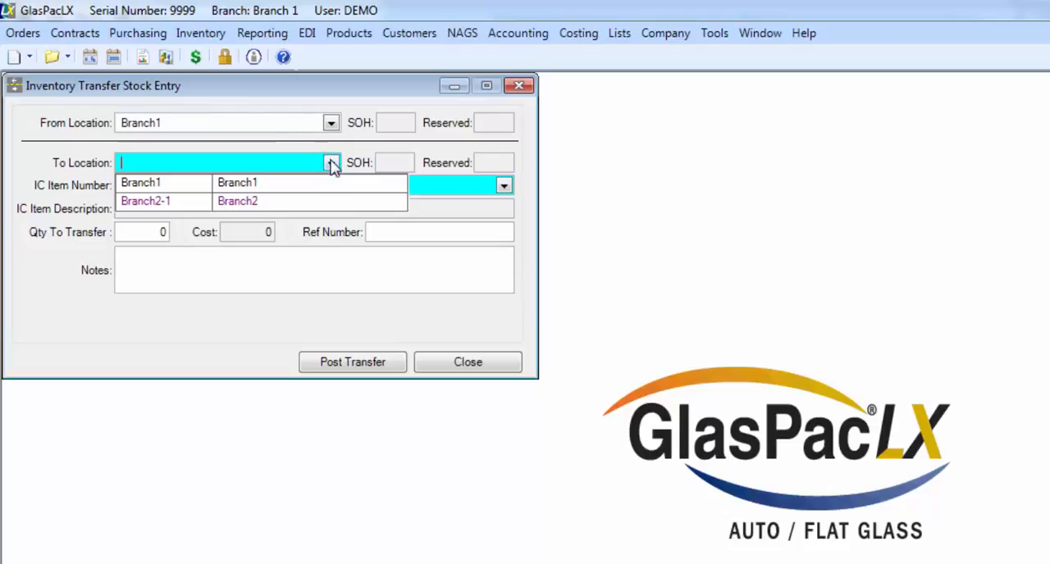
{"action": "left_click", "coordinate": [144, 201]}
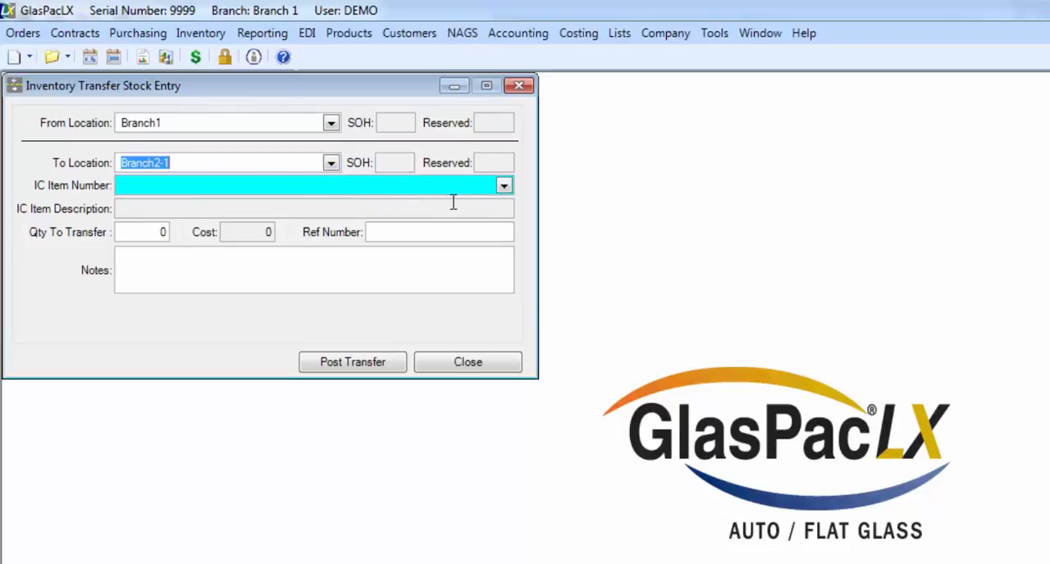
{"action": "left_click", "coordinate": [504, 185]}
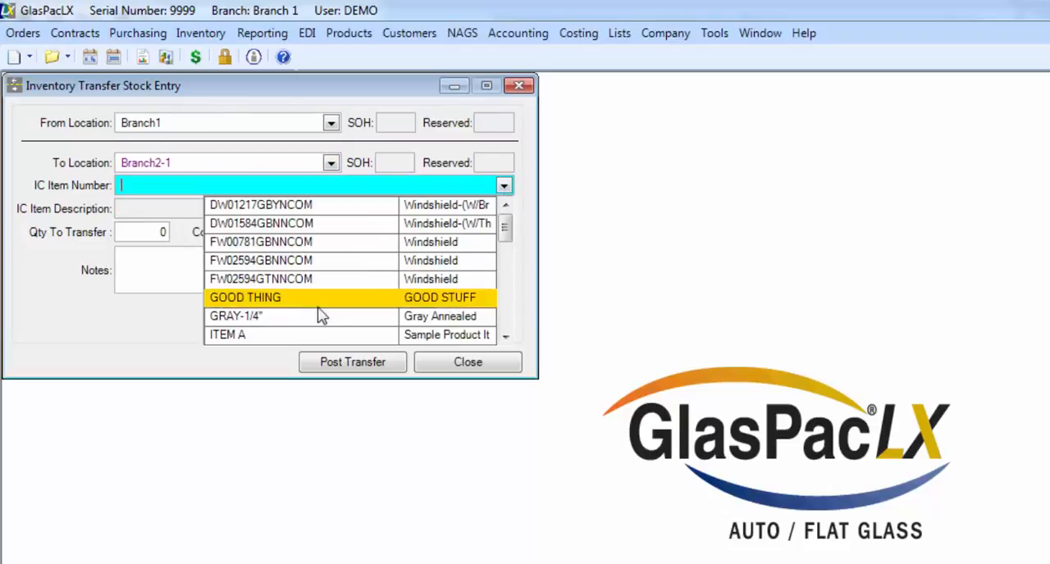
{"action": "left_click", "coordinate": [226, 334]}
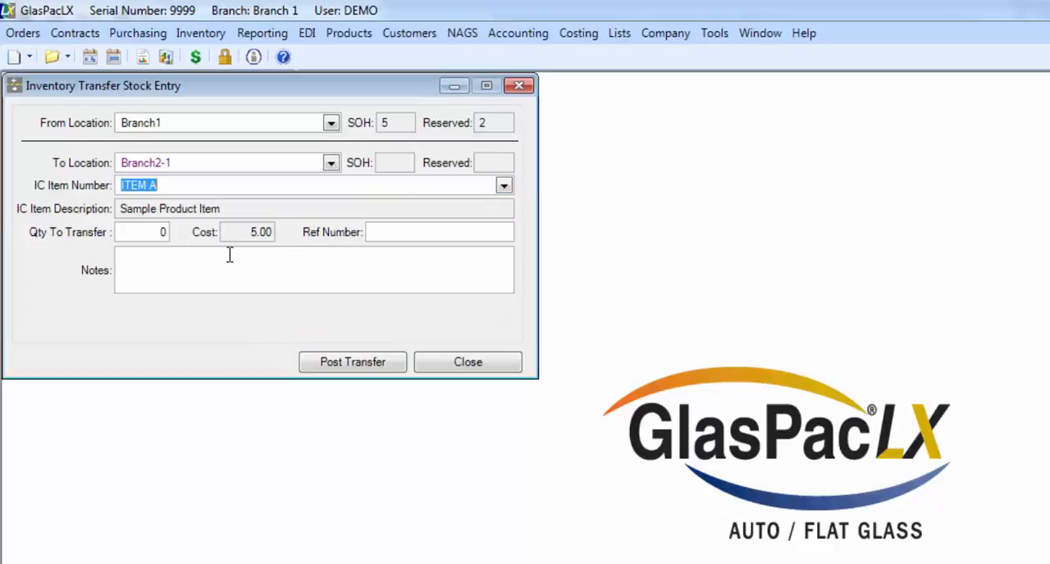
{"action": "type", "text": "1"}
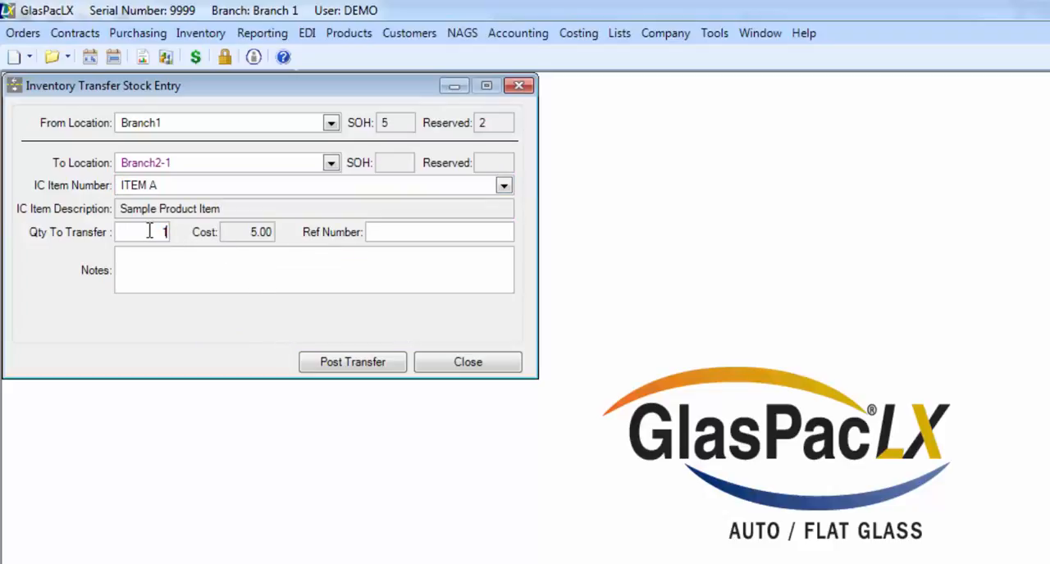
{"action": "mouse_move", "coordinate": [351, 361]}
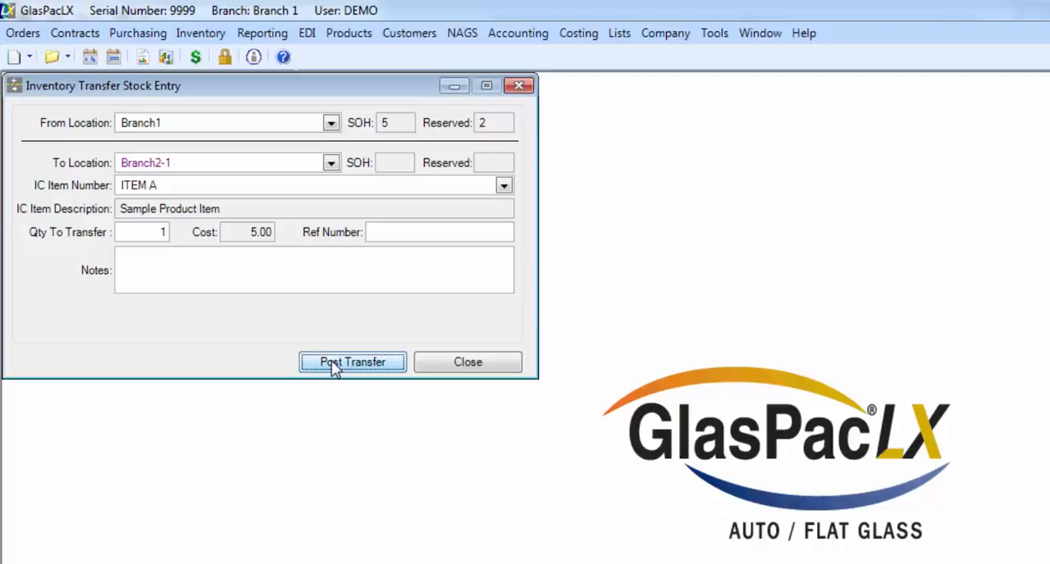
{"action": "left_click", "coordinate": [351, 361]}
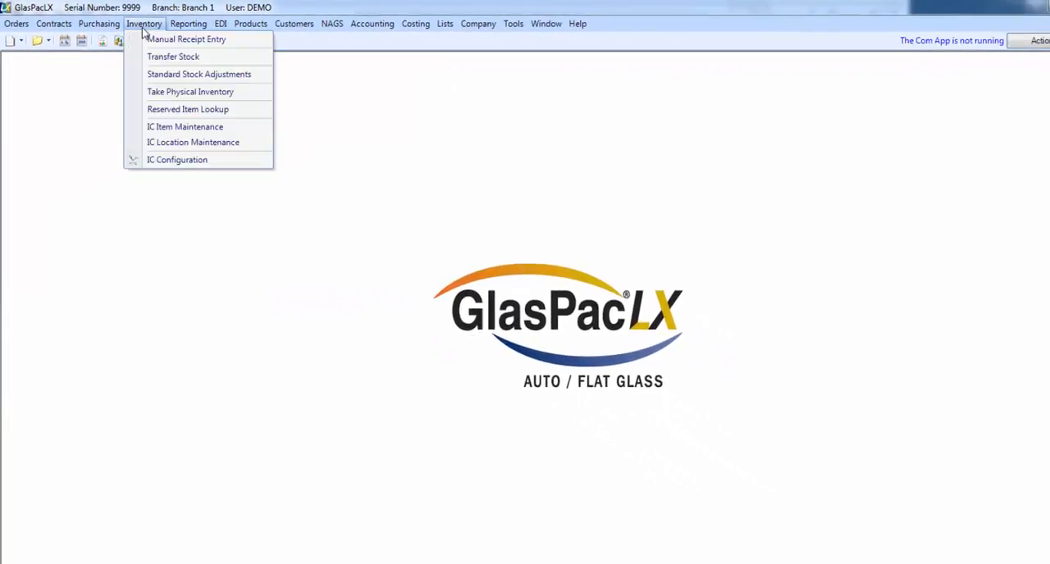
In Standard Stock Adjustments, adjust ITEM C at Branch1 by 2, from 4 to 6 on hand
{"action": "left_click", "coordinate": [198, 74]}
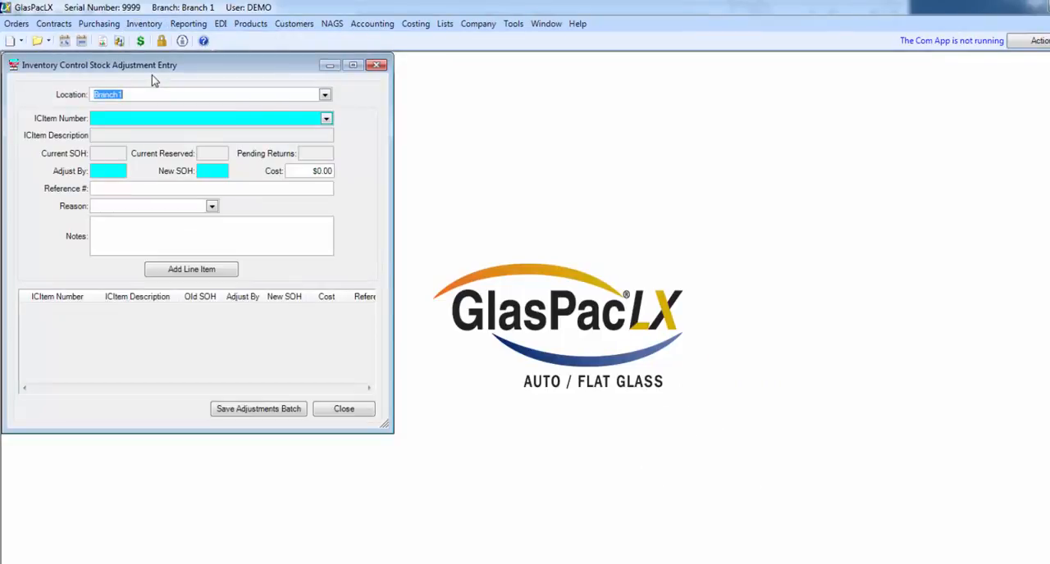
{"action": "mouse_move", "coordinate": [332, 125]}
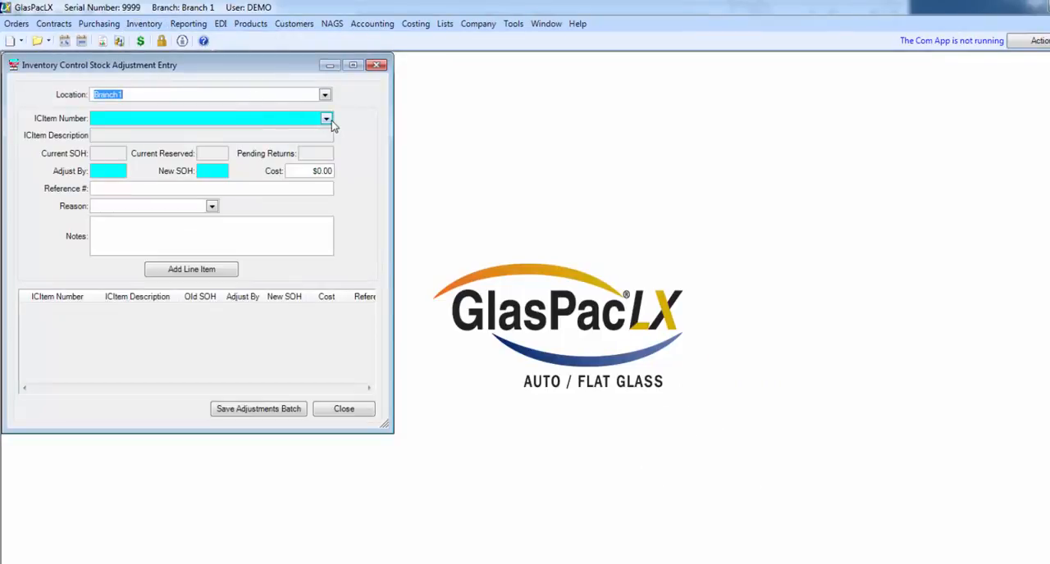
{"action": "left_click", "coordinate": [326, 118]}
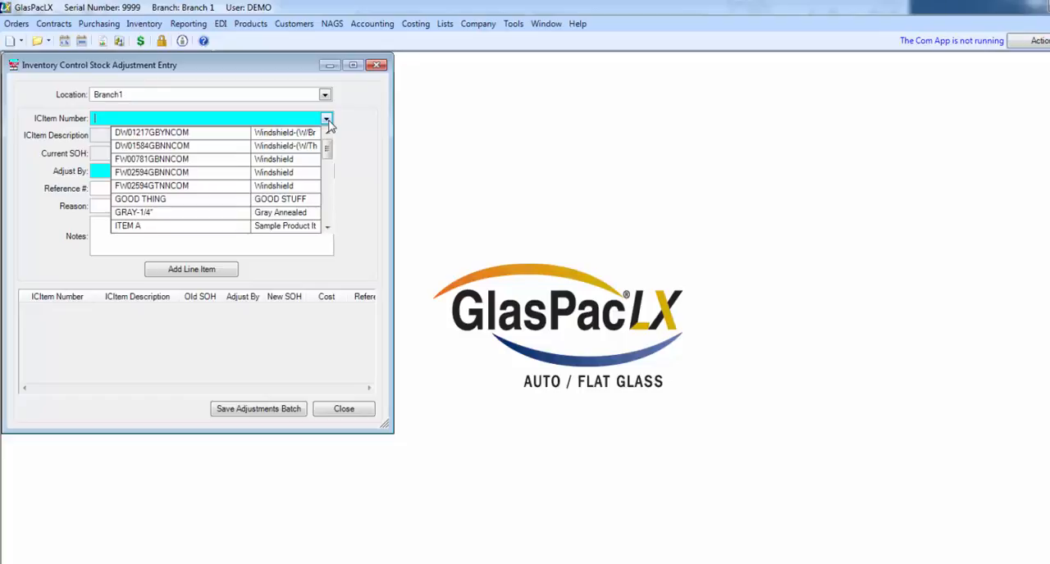
{"action": "left_click", "coordinate": [128, 227]}
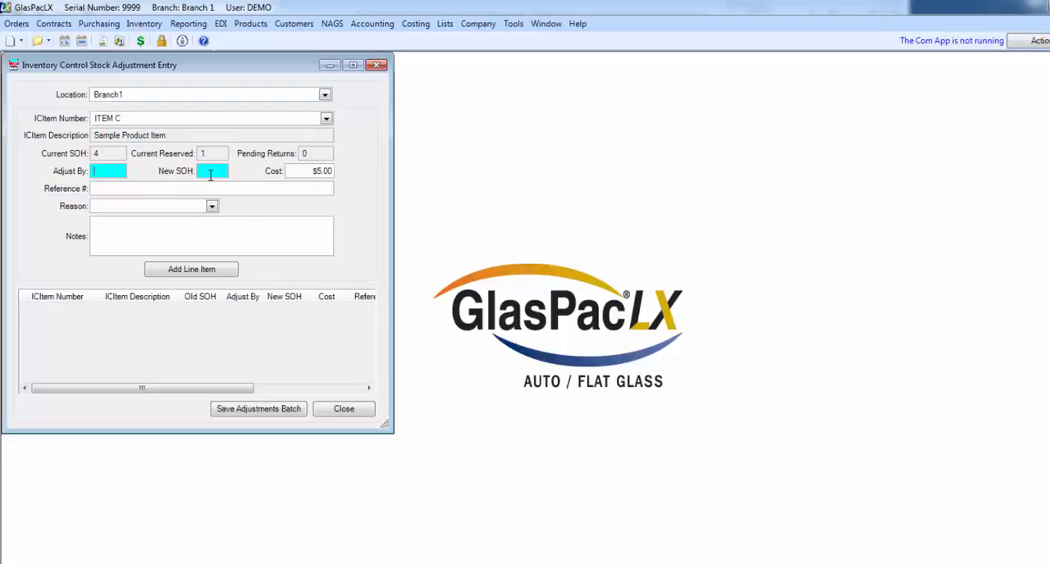
{"action": "mouse_move", "coordinate": [108, 171]}
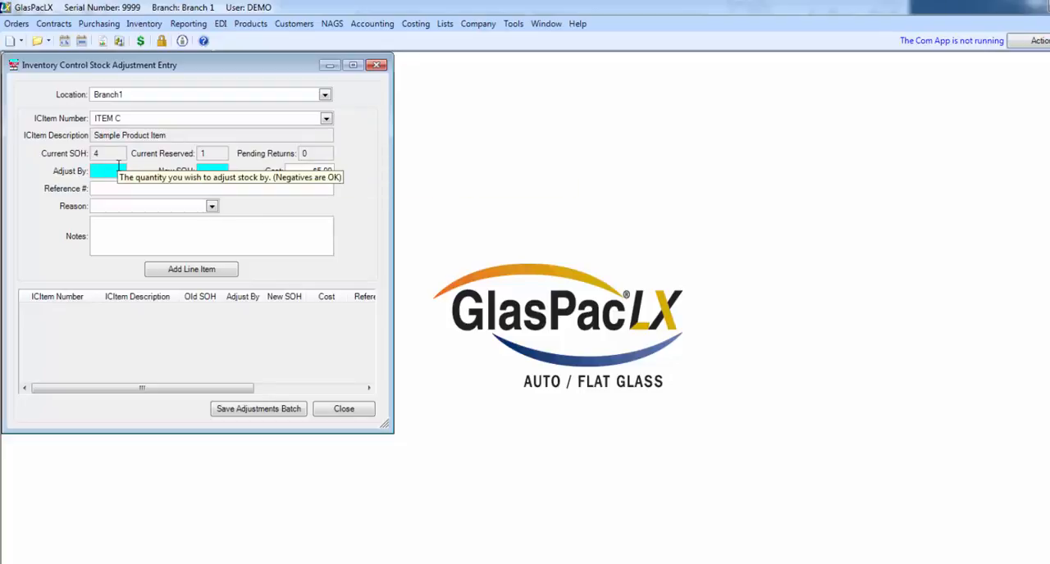
{"action": "type", "text": "2"}
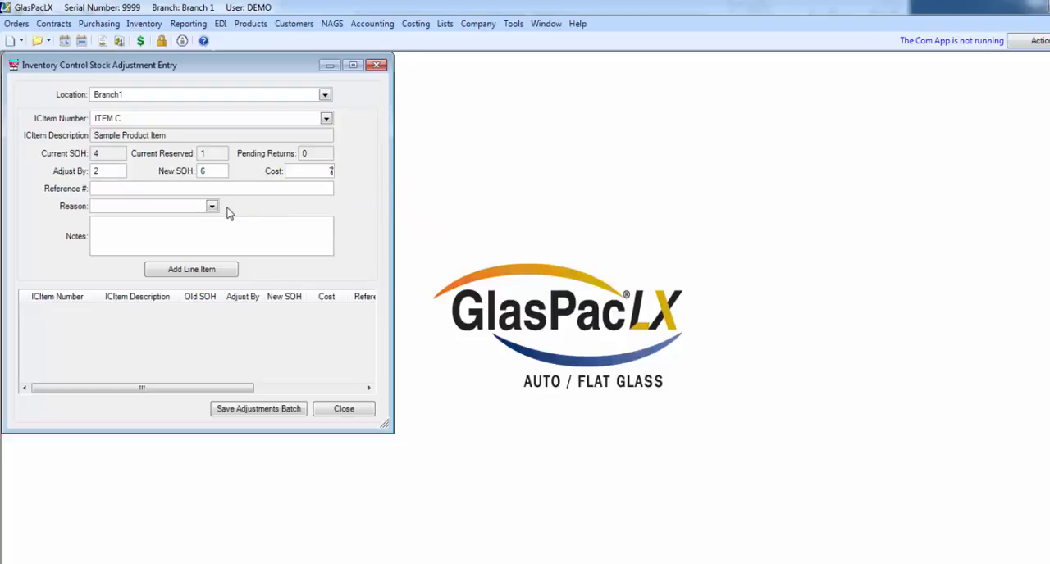
{"action": "left_click", "coordinate": [212, 207]}
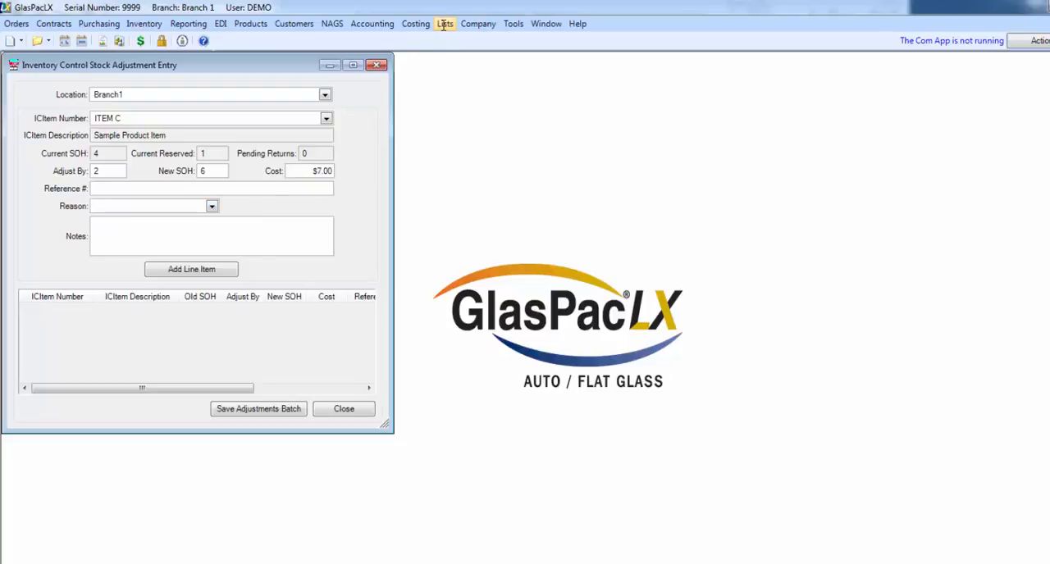
Review the Adjustment Reasons list under Lists, then close it
{"action": "left_click", "coordinate": [444, 23]}
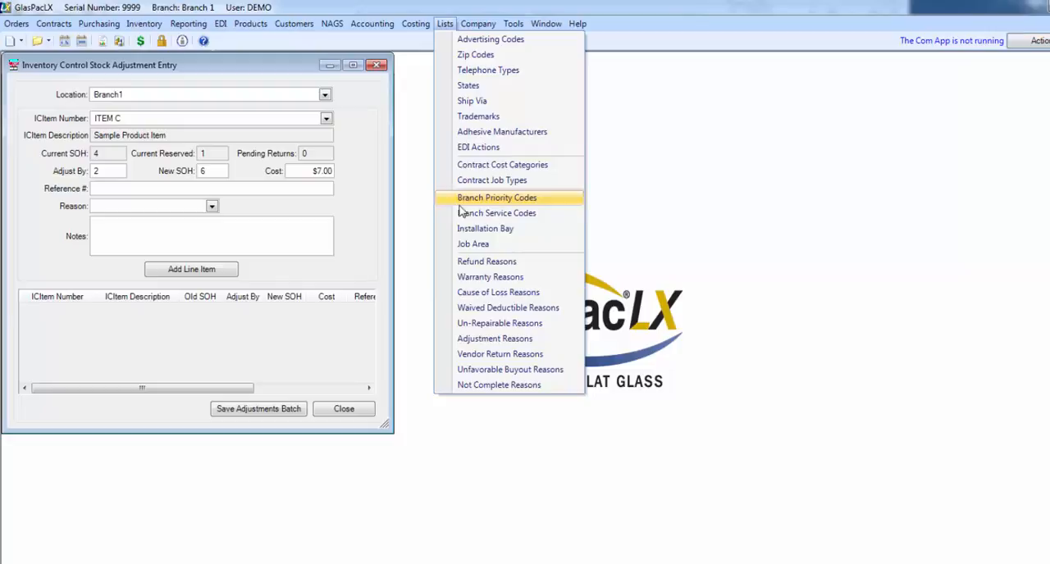
{"action": "left_click", "coordinate": [494, 338]}
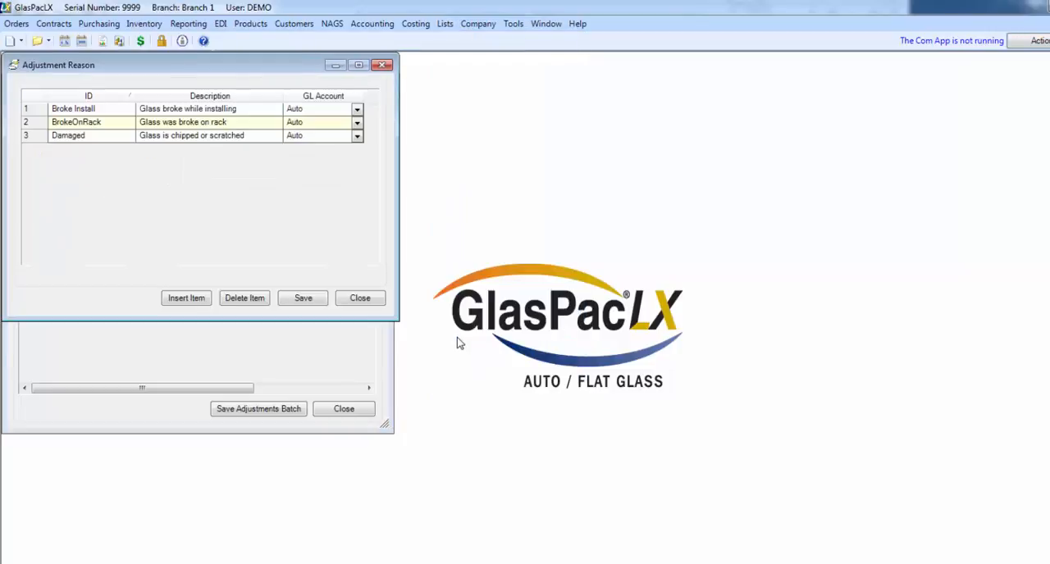
{"action": "left_click", "coordinate": [359, 298]}
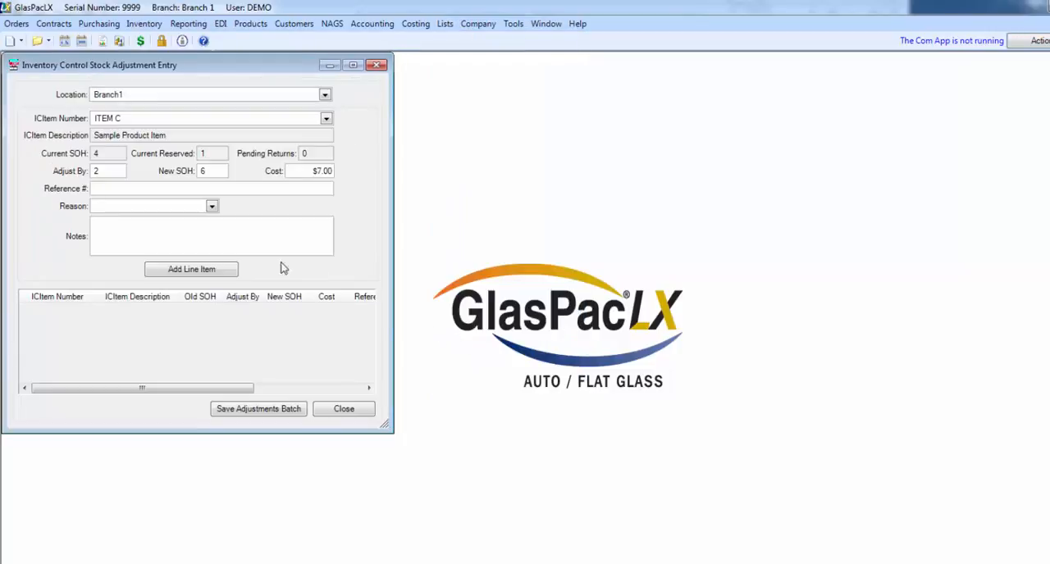
{"action": "mouse_move", "coordinate": [134, 228]}
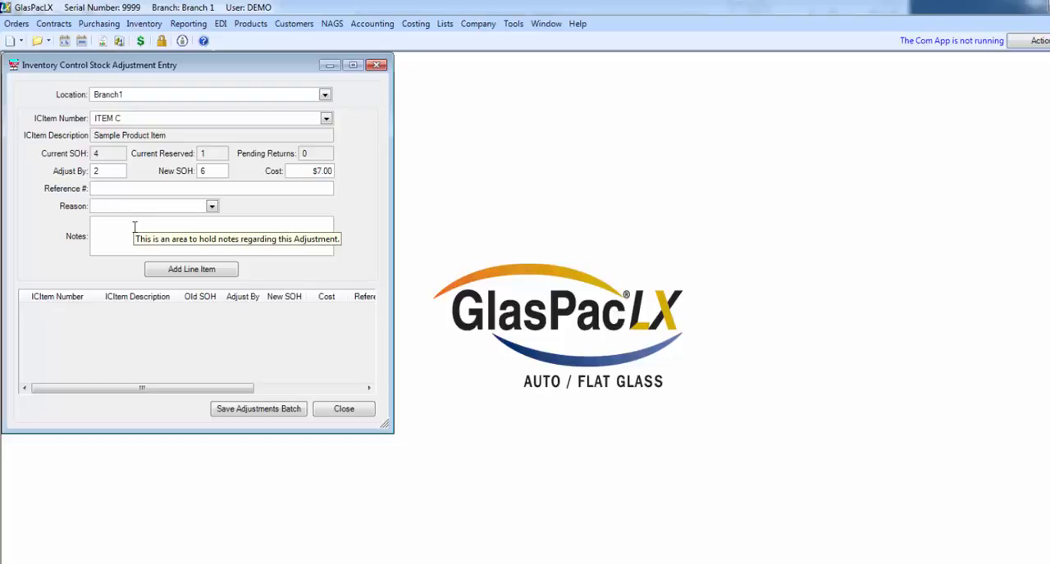
Add the ITEM C adjustment line and save the adjustments batch
{"action": "left_click", "coordinate": [191, 269]}
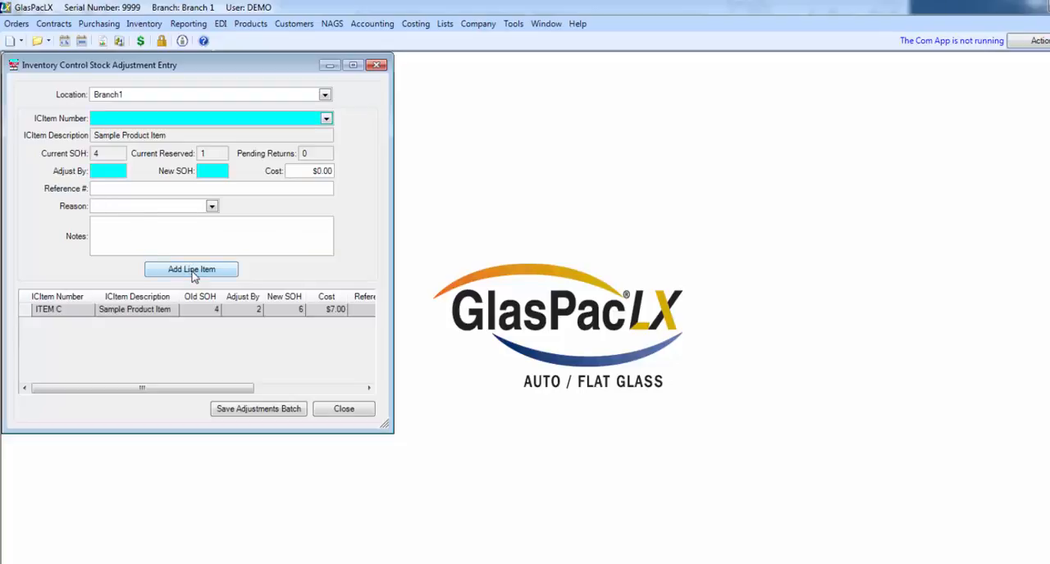
{"action": "left_click", "coordinate": [190, 269]}
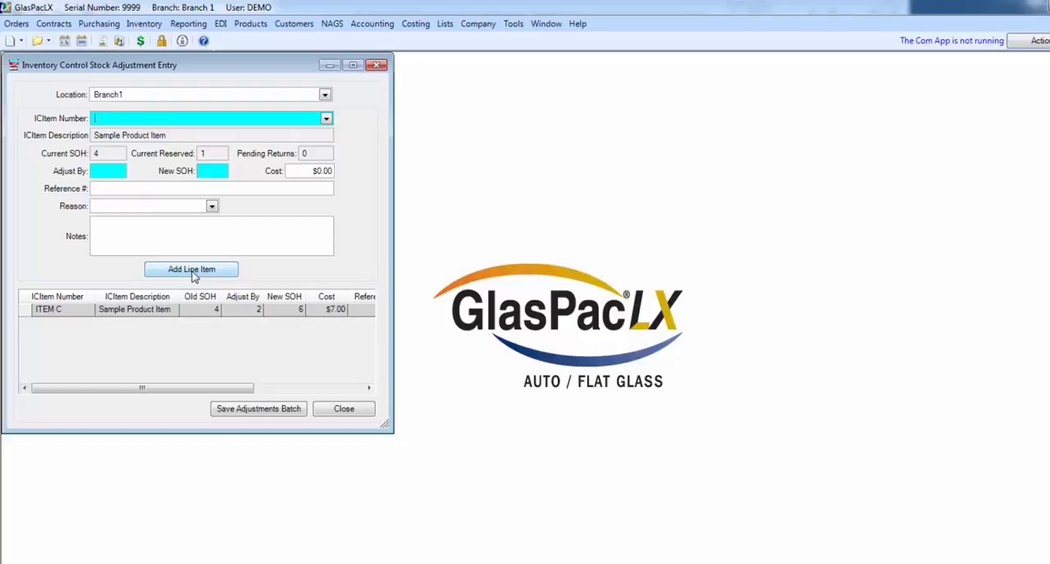
{"action": "mouse_move", "coordinate": [259, 409]}
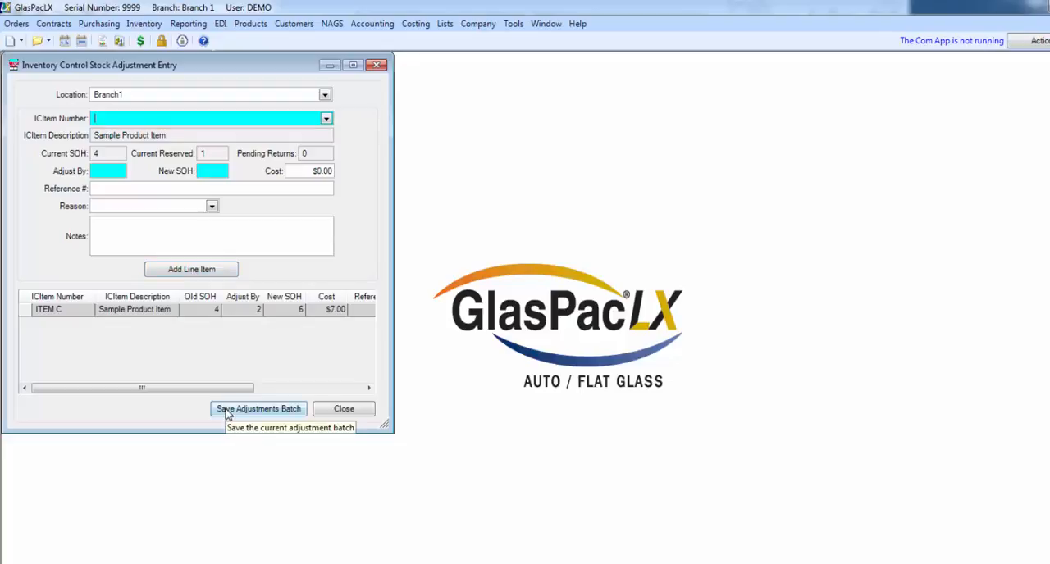
{"action": "left_click", "coordinate": [258, 408]}
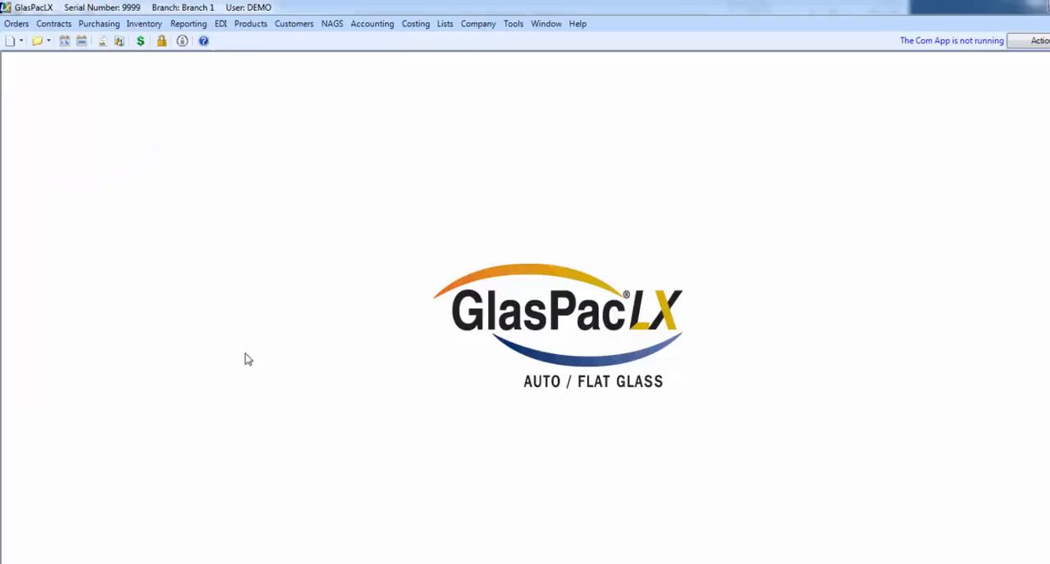
{"action": "mouse_move", "coordinate": [255, 157]}
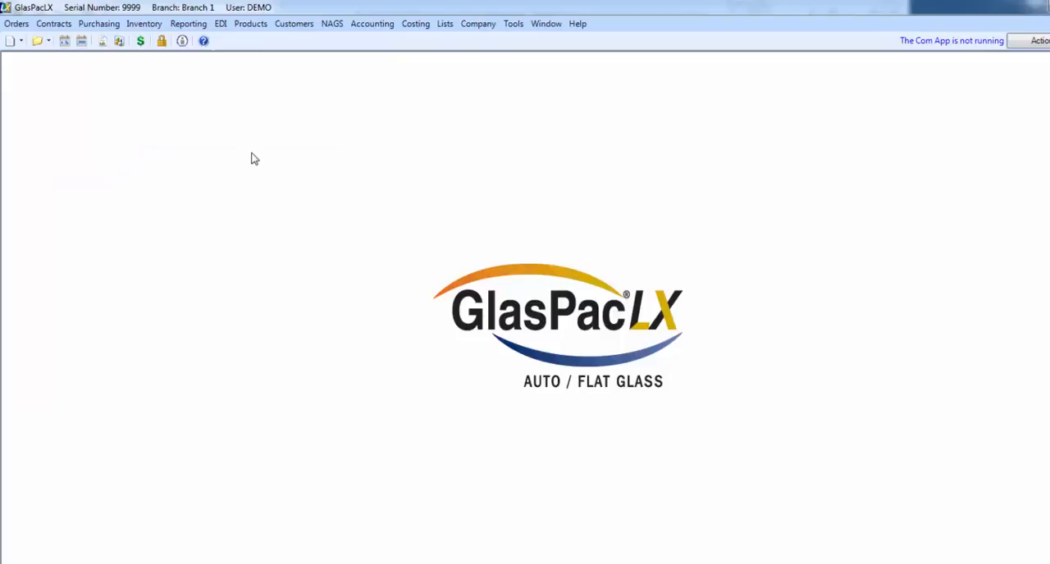
{"action": "mouse_move", "coordinate": [263, 160]}
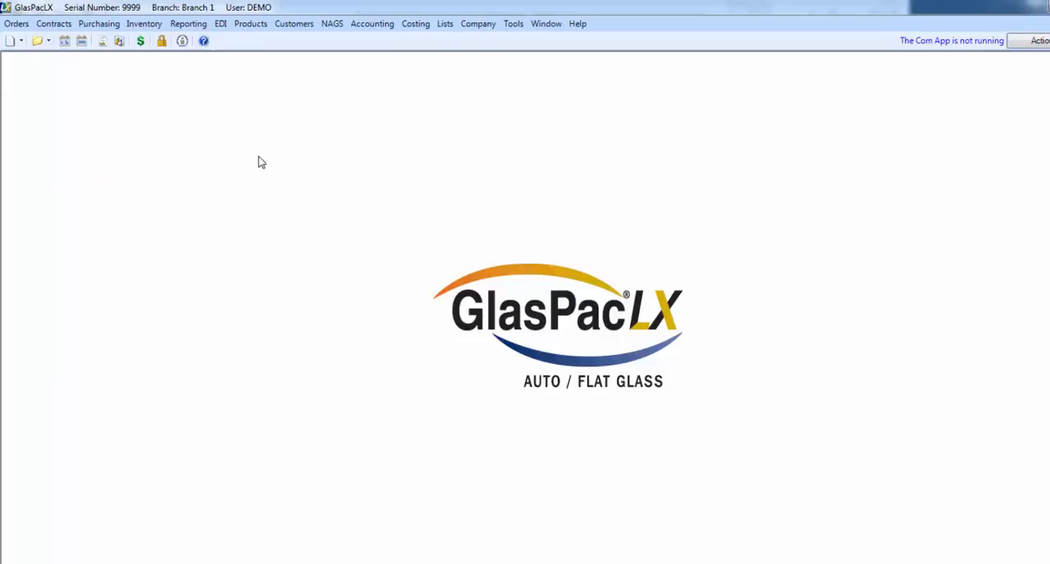
{"action": "mouse_move", "coordinate": [144, 23]}
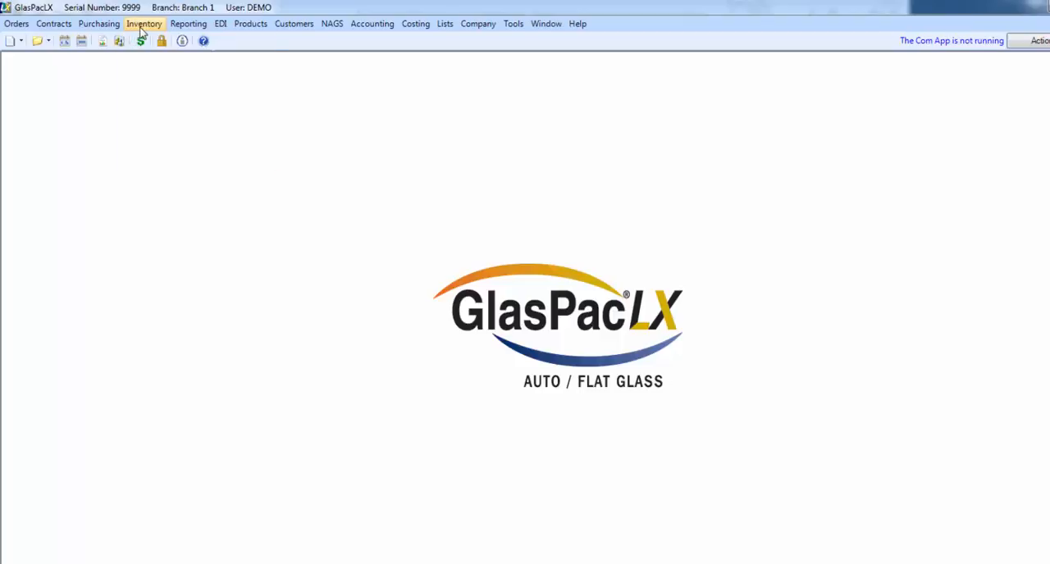
{"action": "left_click", "coordinate": [144, 23]}
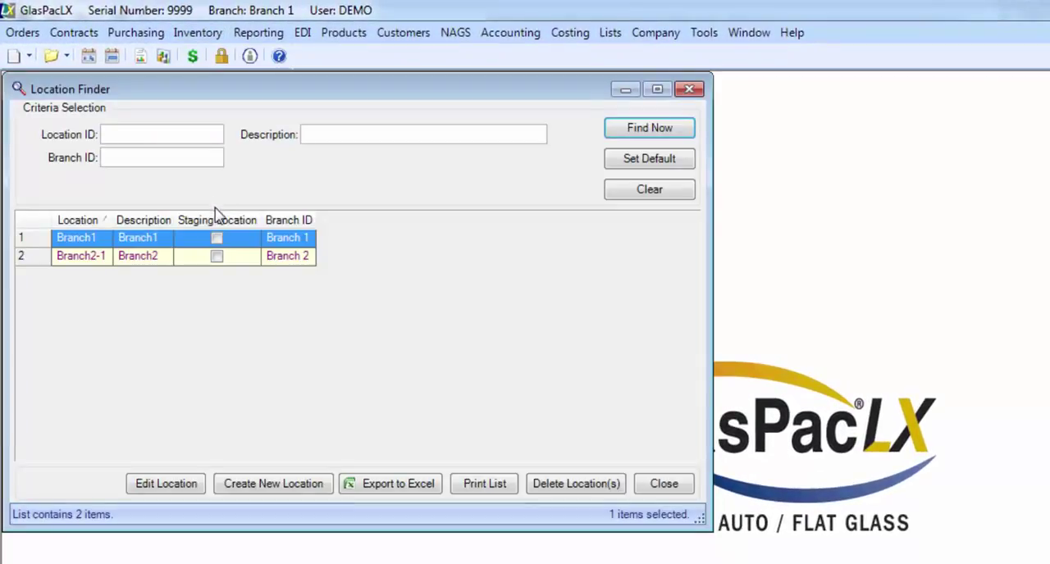
{"action": "mouse_move", "coordinate": [268, 325]}
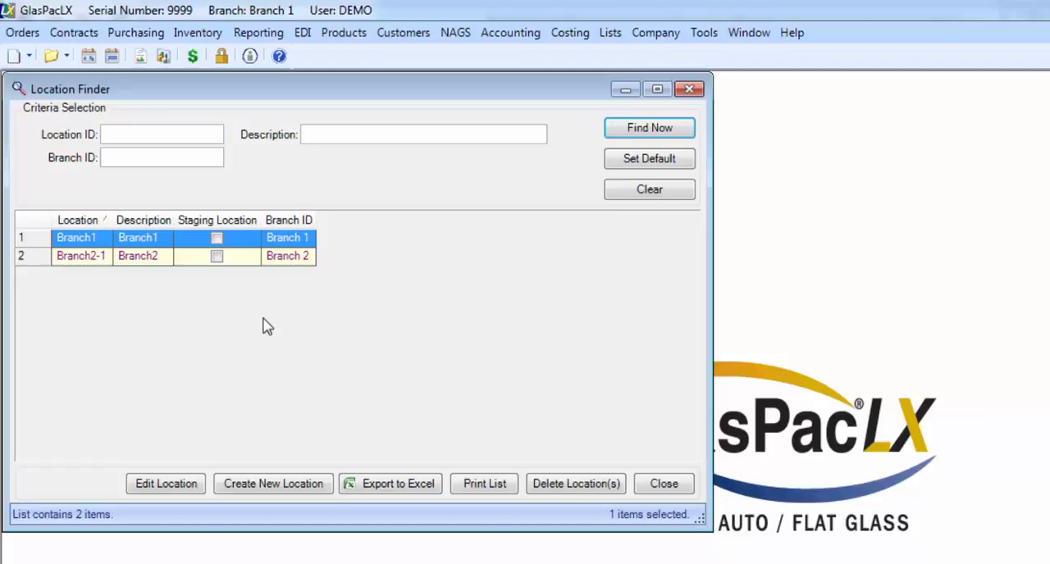
{"action": "left_click", "coordinate": [161, 134]}
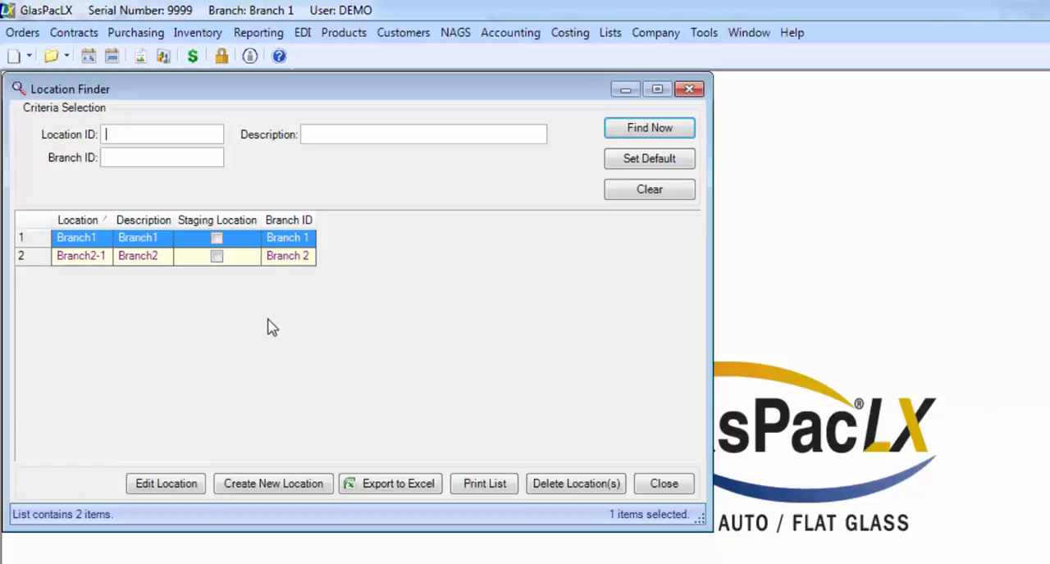
{"action": "left_click", "coordinate": [197, 33]}
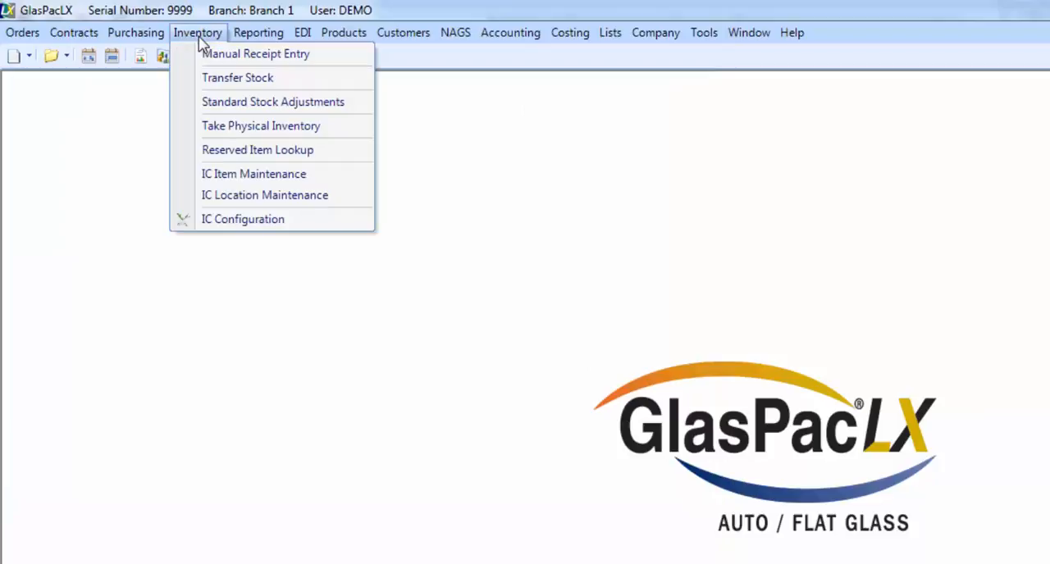